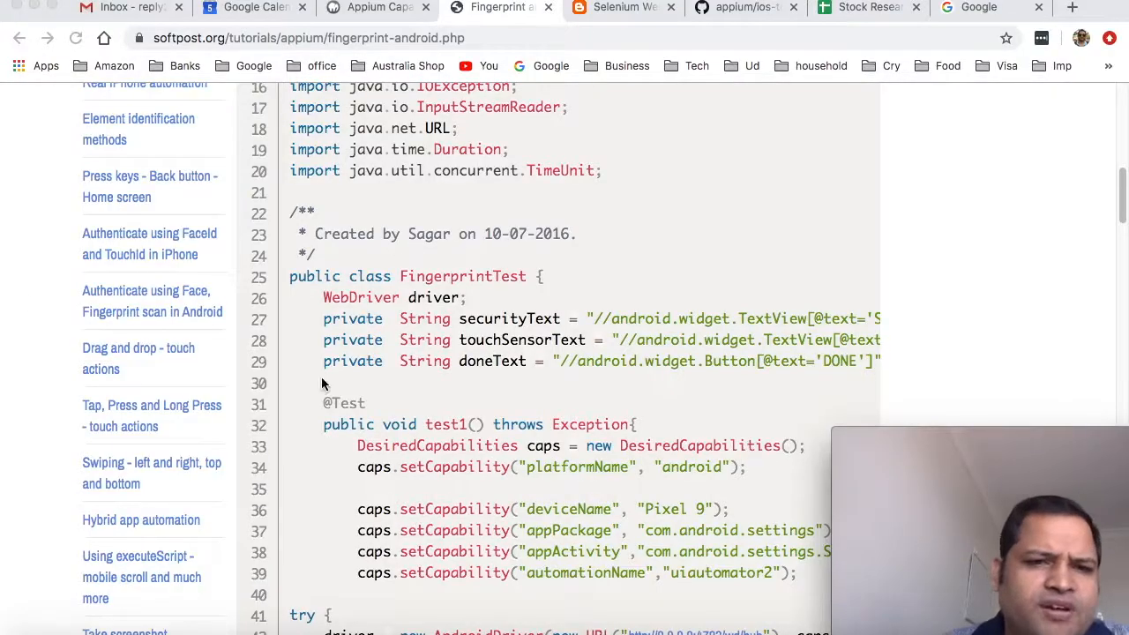
Scroll through the Appium fingerprint documentation page in the browser
{"action": "scroll", "scroll_direction": "up", "scroll_amount": 3}
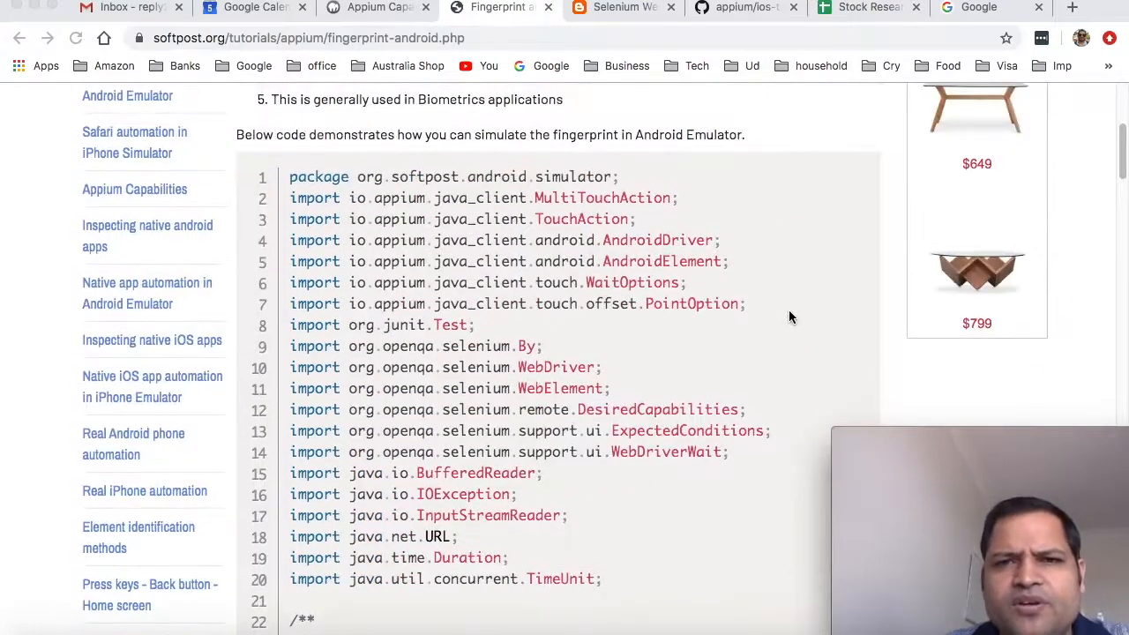
{"action": "scroll", "scroll_direction": "up", "scroll_amount": 3}
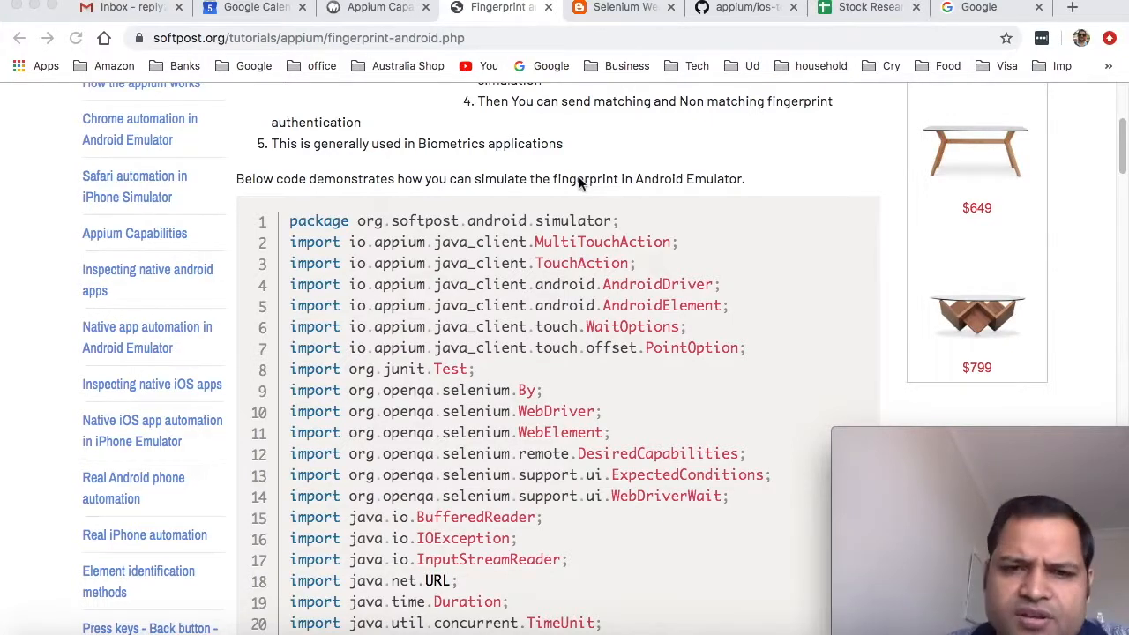
{"action": "scroll", "scroll_direction": "down", "scroll_amount": 3}
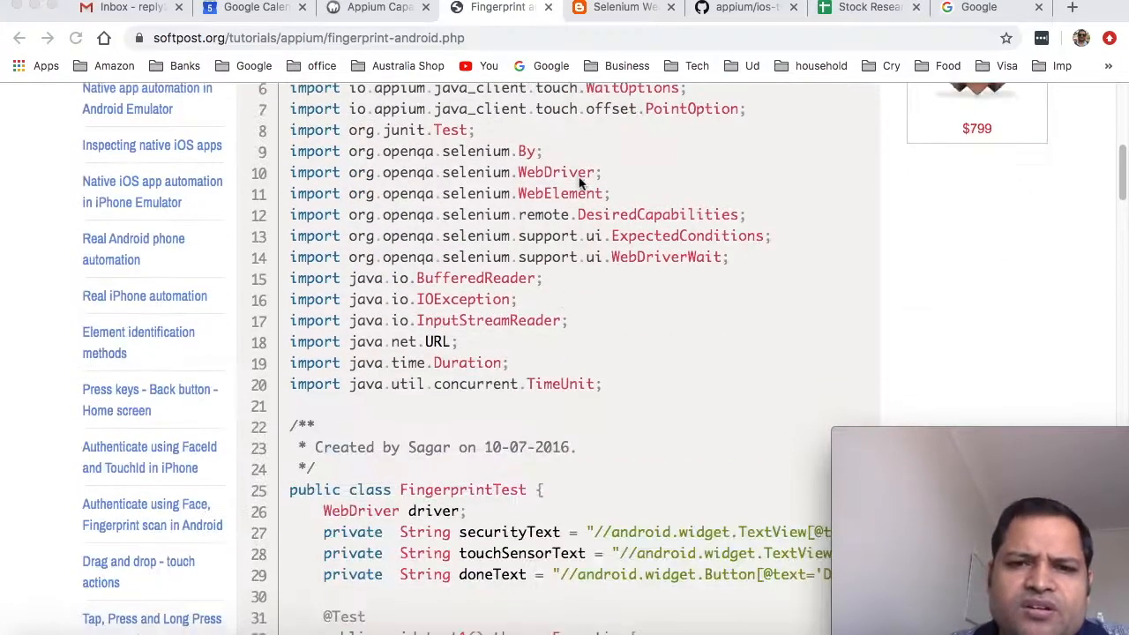
{"action": "scroll", "scroll_direction": "down", "scroll_amount": 3}
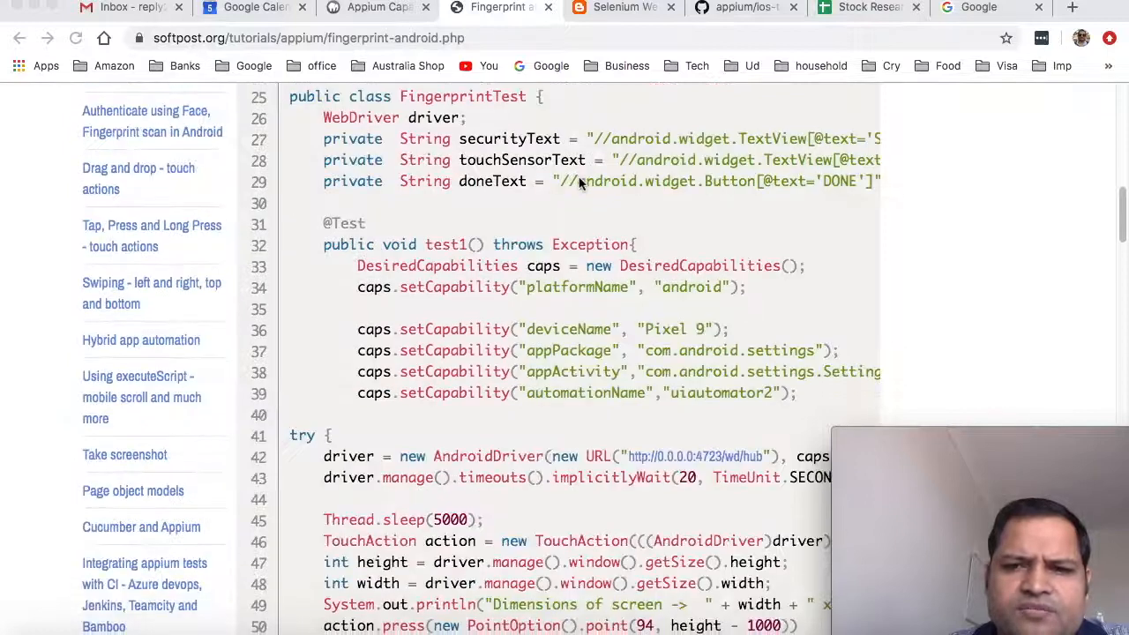
{"action": "scroll", "scroll_direction": "down", "scroll_amount": 3}
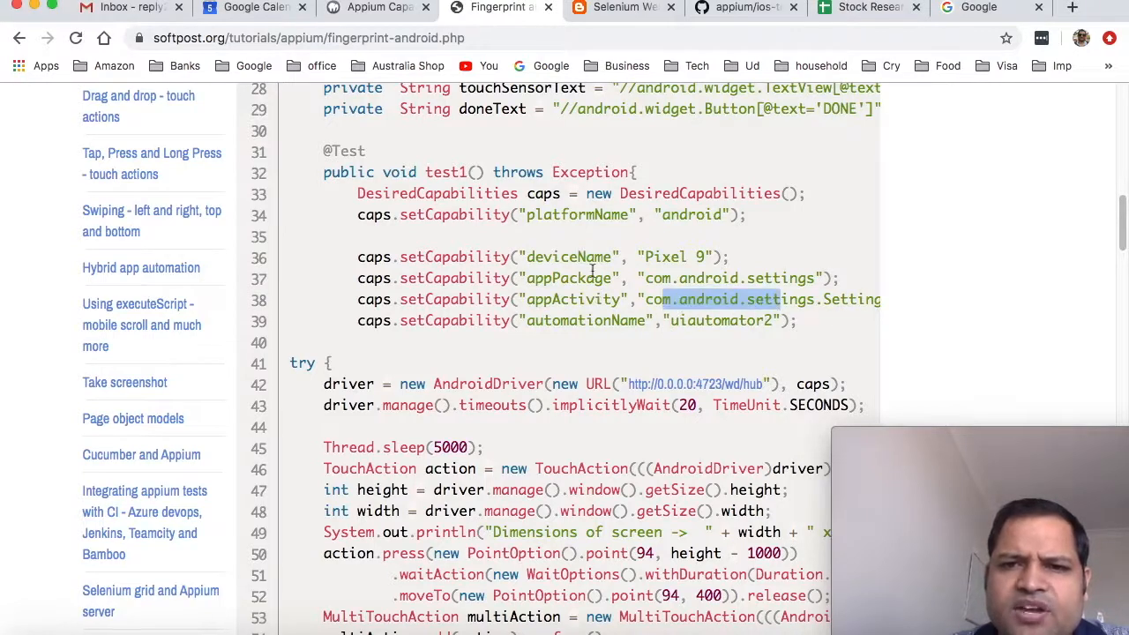
{"action": "scroll", "scroll_direction": "down", "scroll_amount": 3}
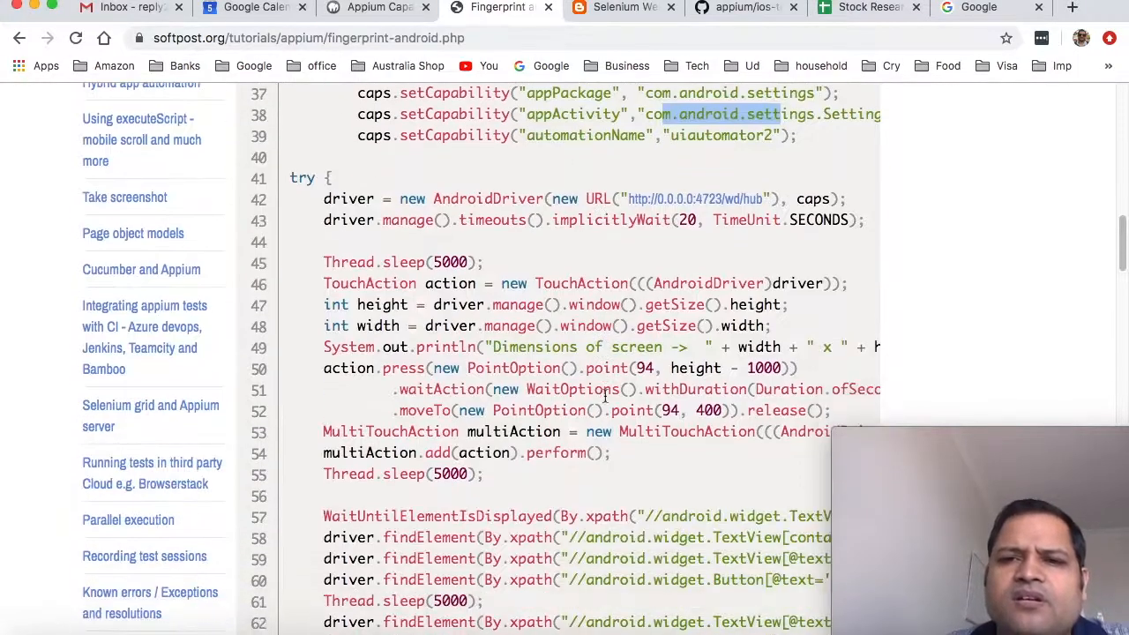
{"action": "scroll", "scroll_direction": "down", "scroll_amount": 3}
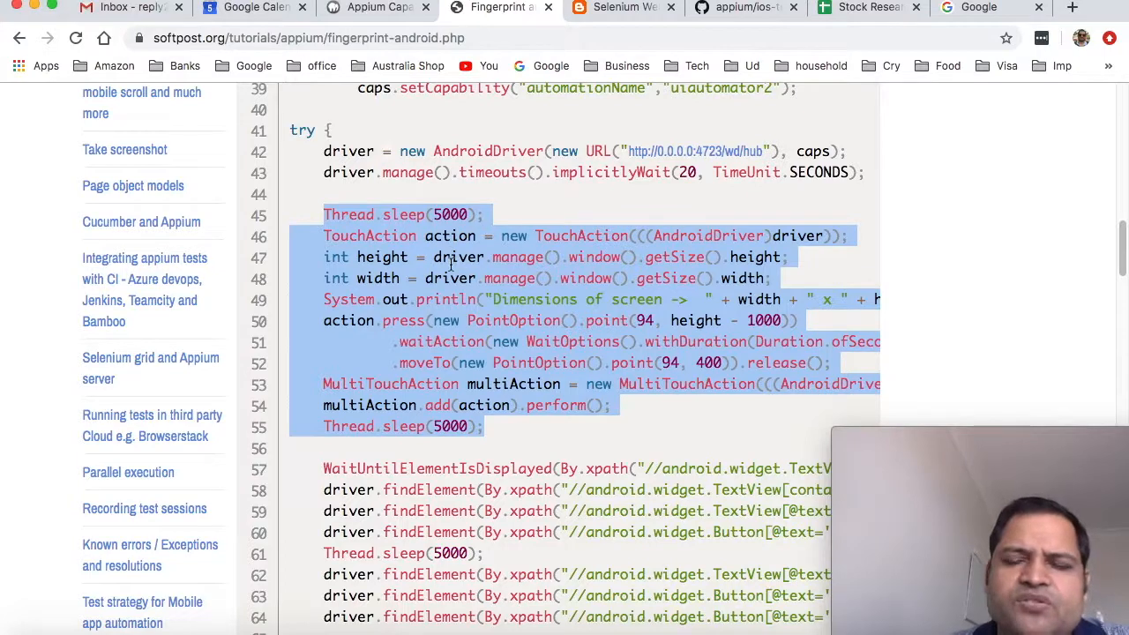
{"action": "scroll", "scroll_direction": "down", "scroll_amount": 3}
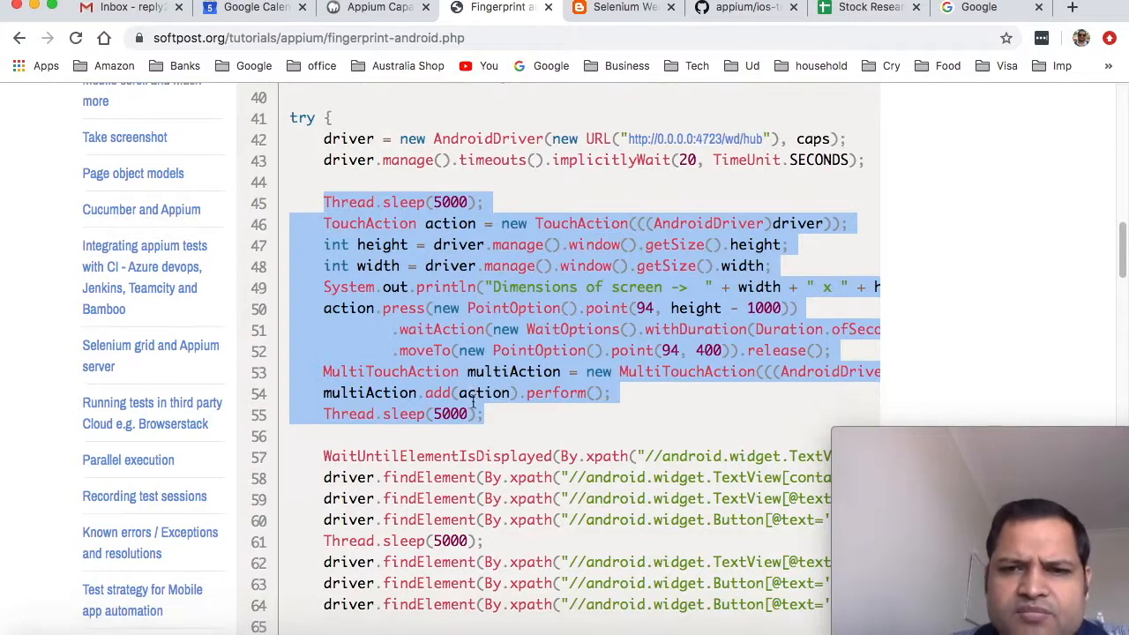
{"action": "scroll", "scroll_direction": "down", "scroll_amount": 3}
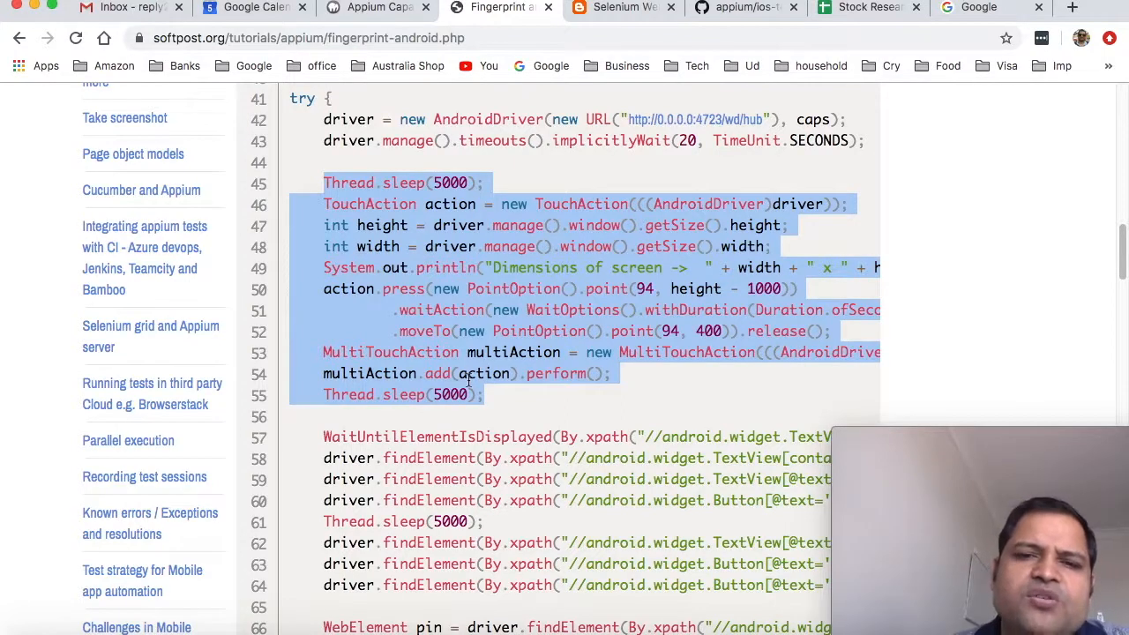
{"action": "scroll", "scroll_direction": "down", "scroll_amount": 3}
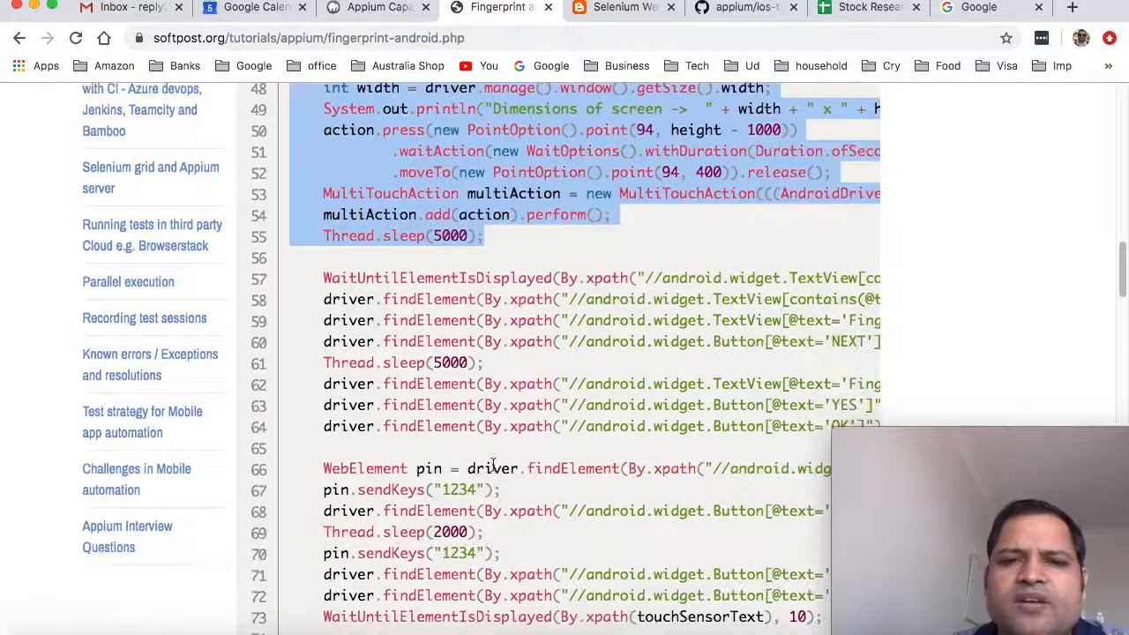
{"action": "scroll", "scroll_direction": "down", "scroll_amount": 3}
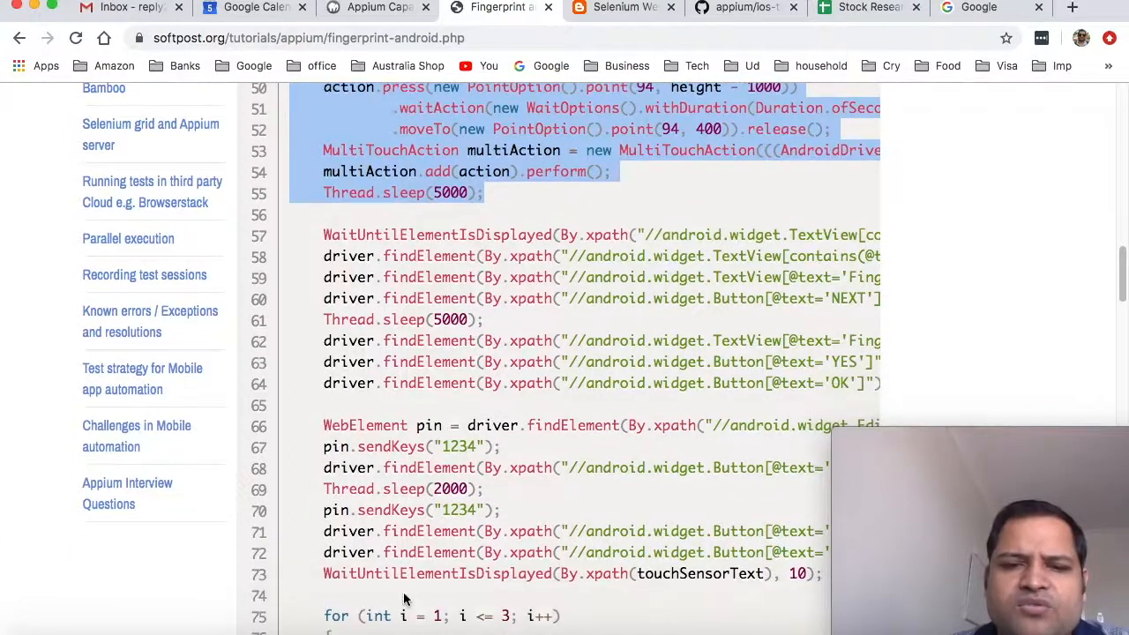
{"action": "scroll", "scroll_direction": "down", "scroll_amount": 3}
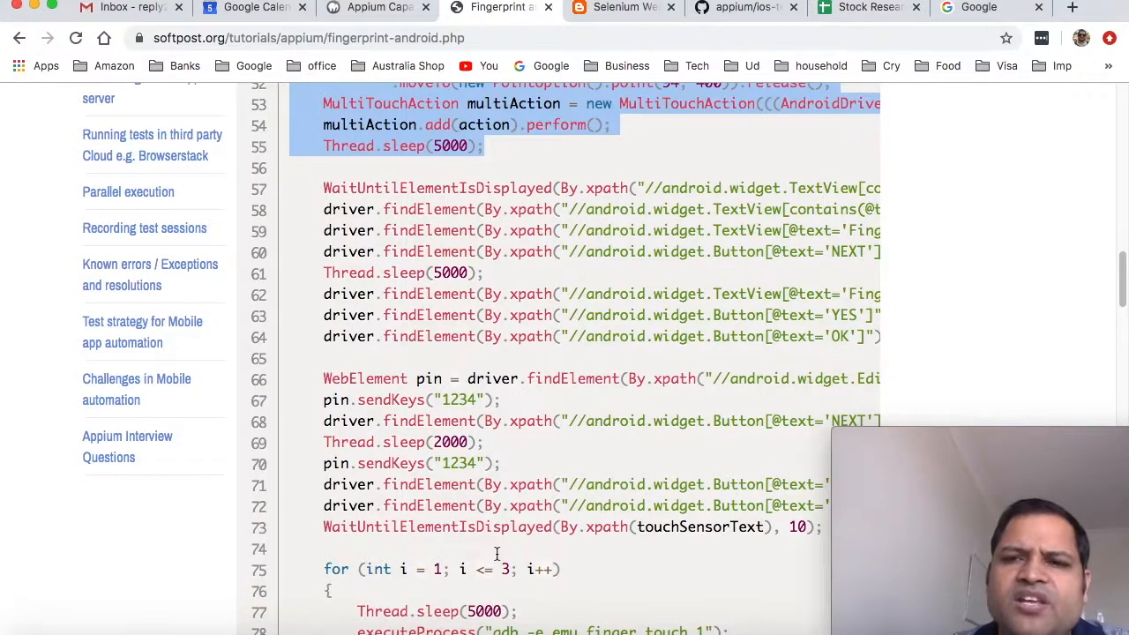
{"action": "scroll", "scroll_direction": "down", "scroll_amount": 3}
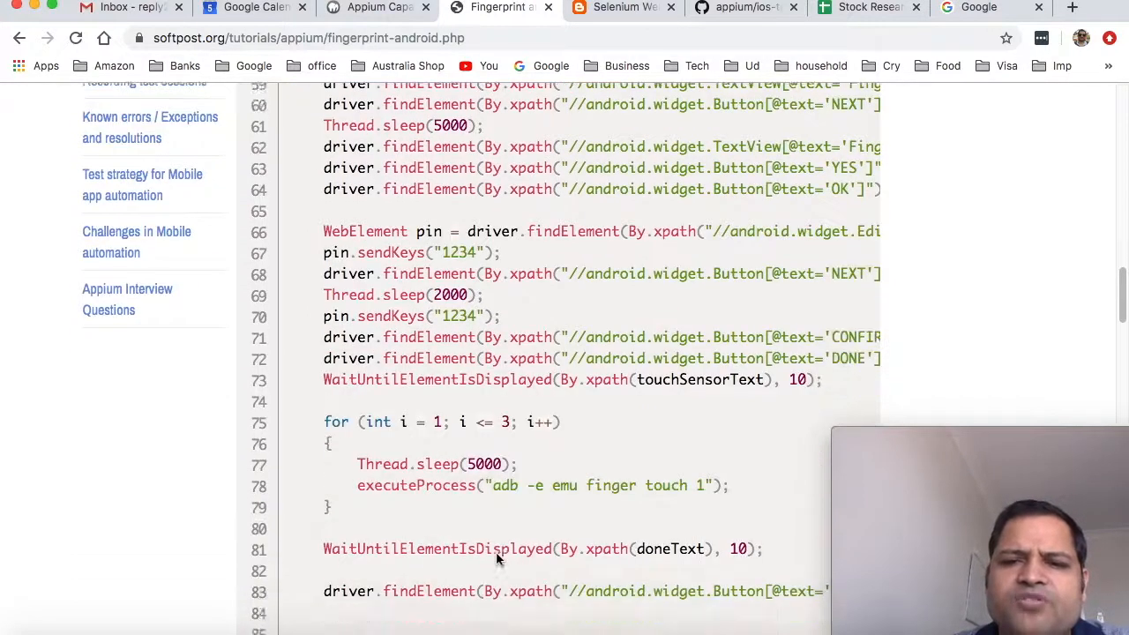
{"action": "scroll", "scroll_direction": "down", "scroll_amount": 3}
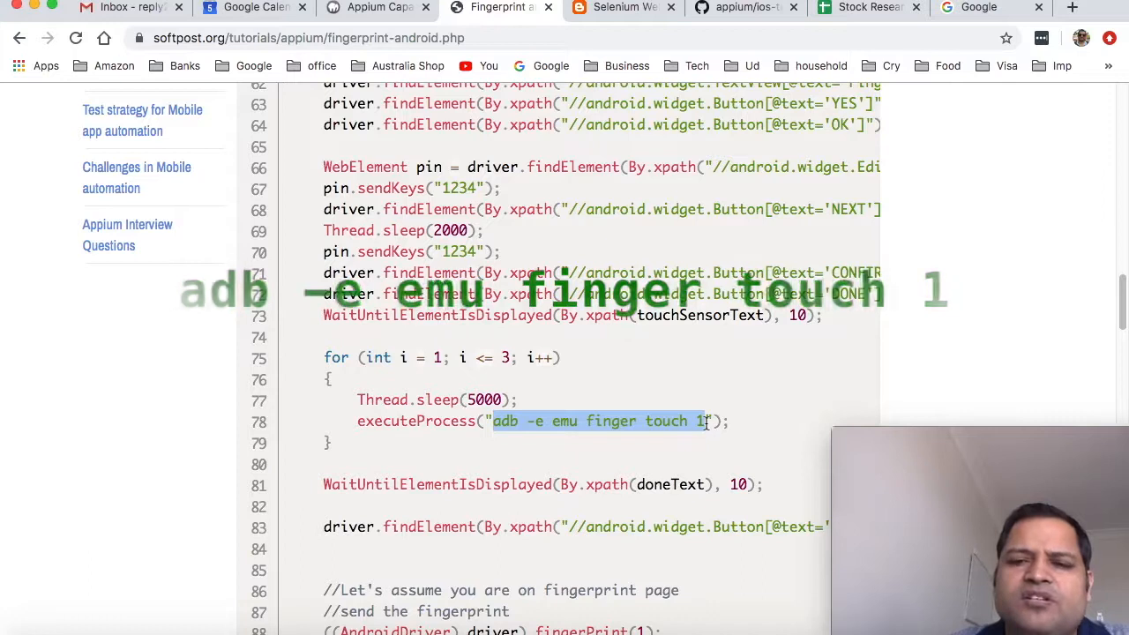
{"action": "scroll", "scroll_direction": "down", "scroll_amount": 3}
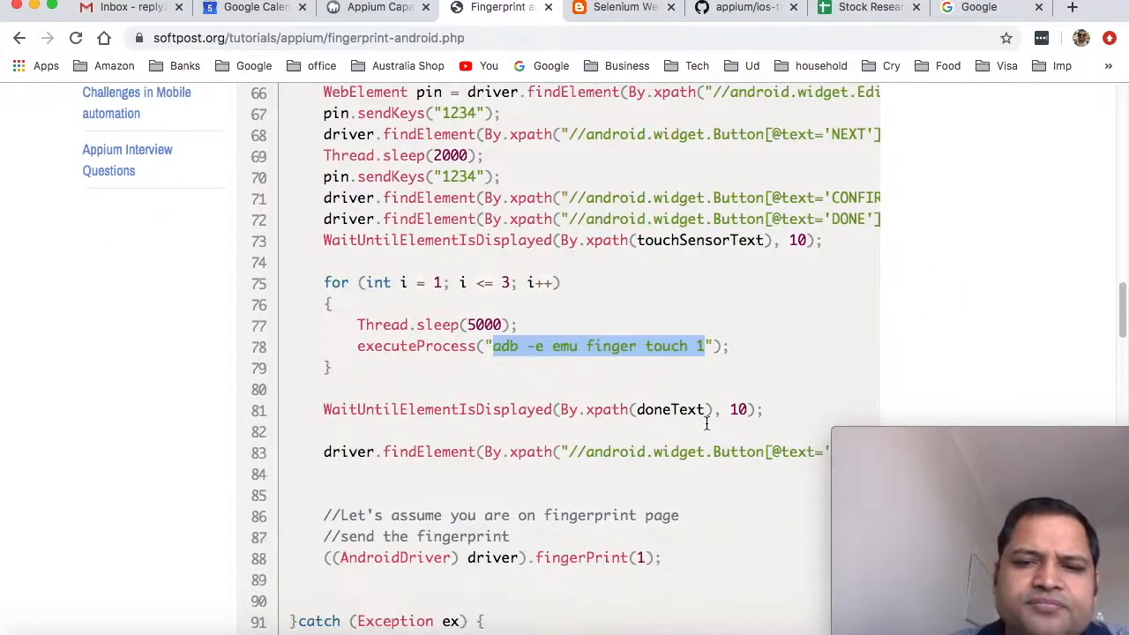
{"action": "scroll", "scroll_direction": "down", "scroll_amount": 3}
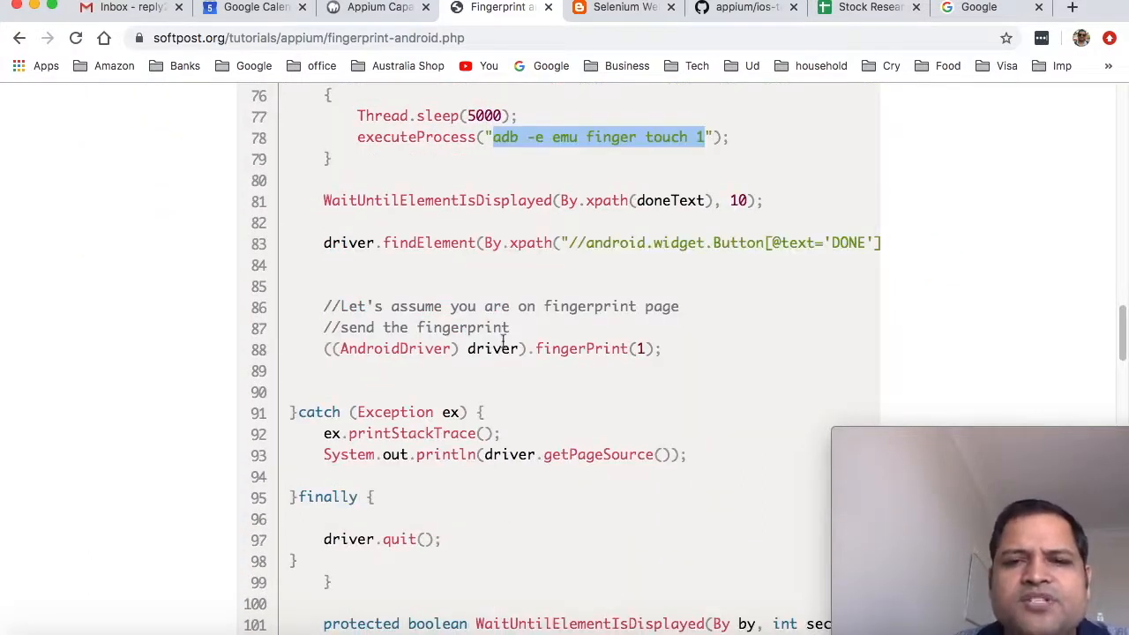
{"action": "scroll", "scroll_direction": "down", "scroll_amount": 3}
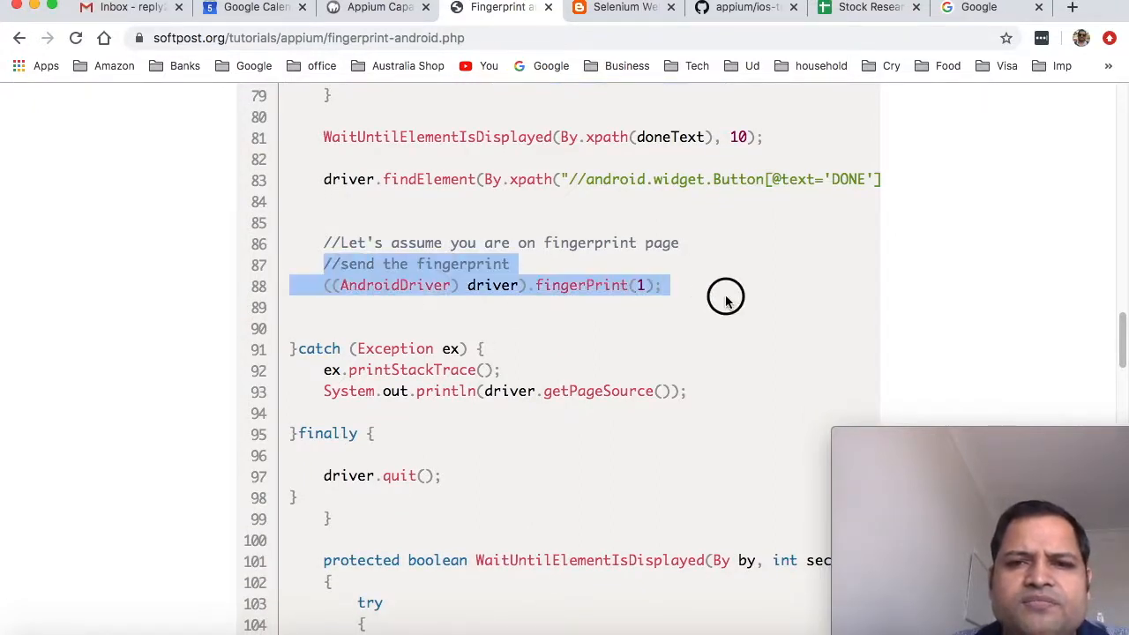
Highlight the emulator finger touch command and the fingerPrint call in the sample code
{"action": "left_click", "coordinate": [674, 296]}
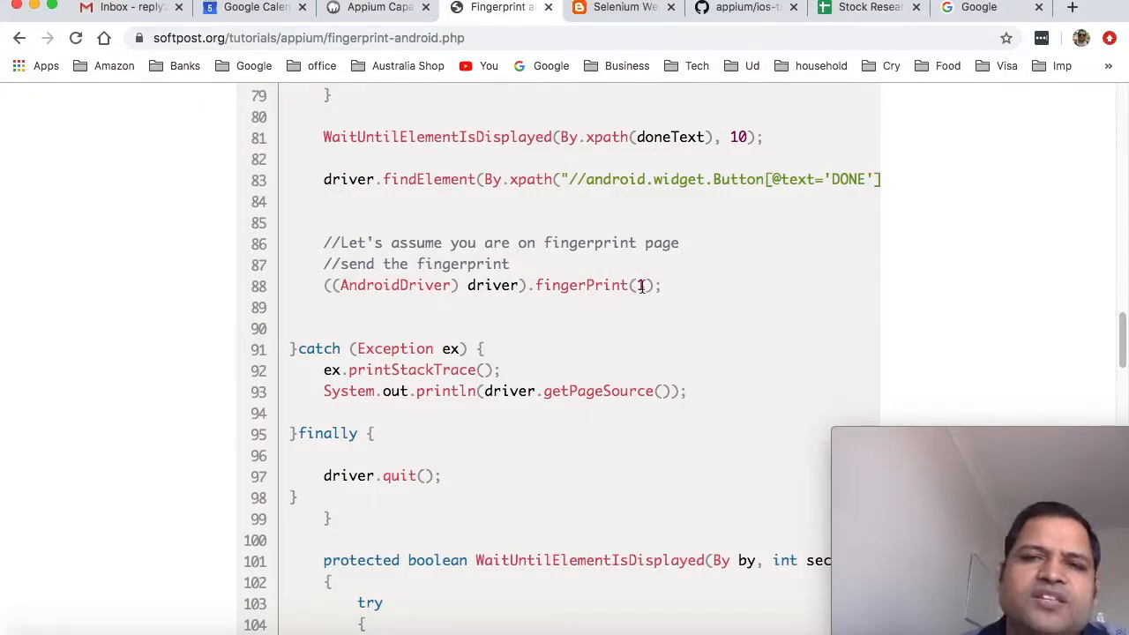
{"action": "scroll", "scroll_direction": "up", "scroll_amount": 3}
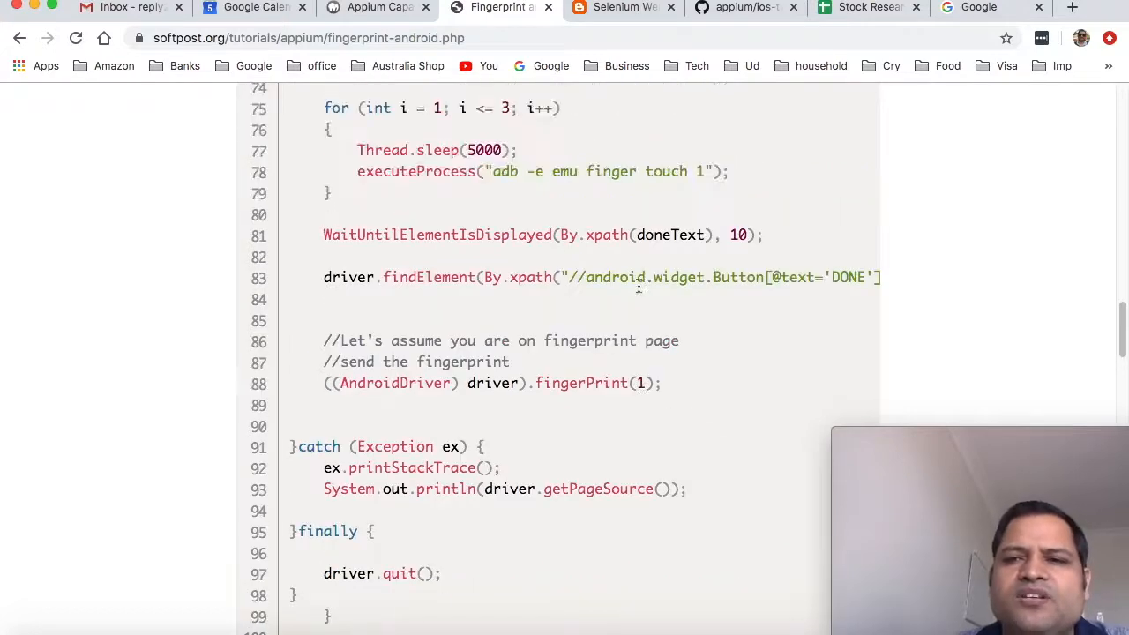
{"action": "scroll", "scroll_direction": "up", "scroll_amount": 3}
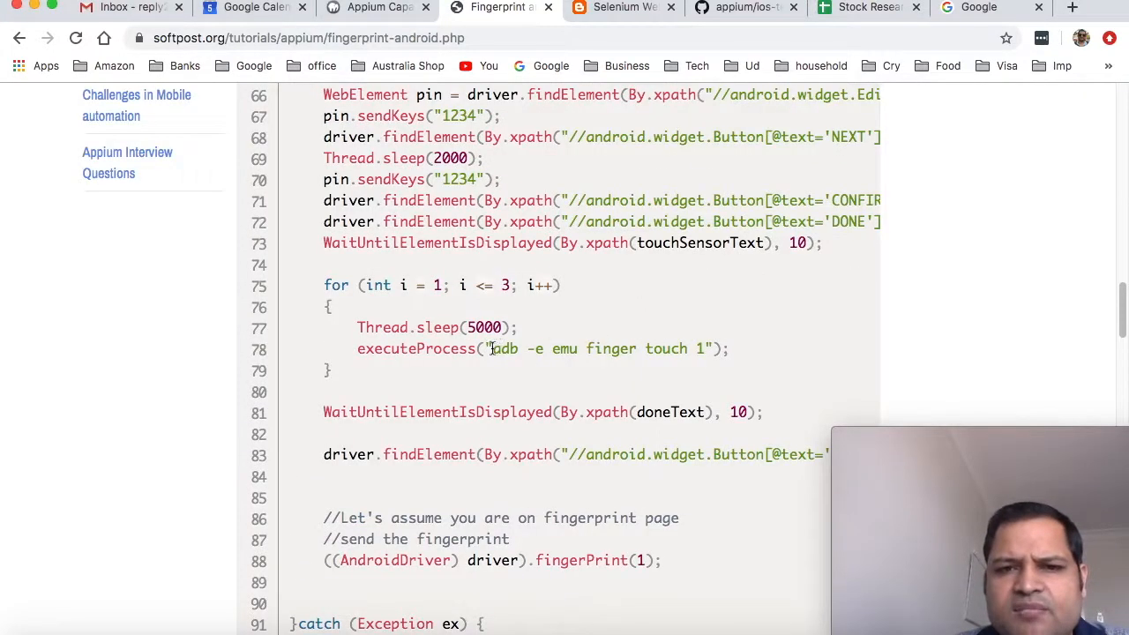
{"action": "double_click", "coordinate": [599, 349]}
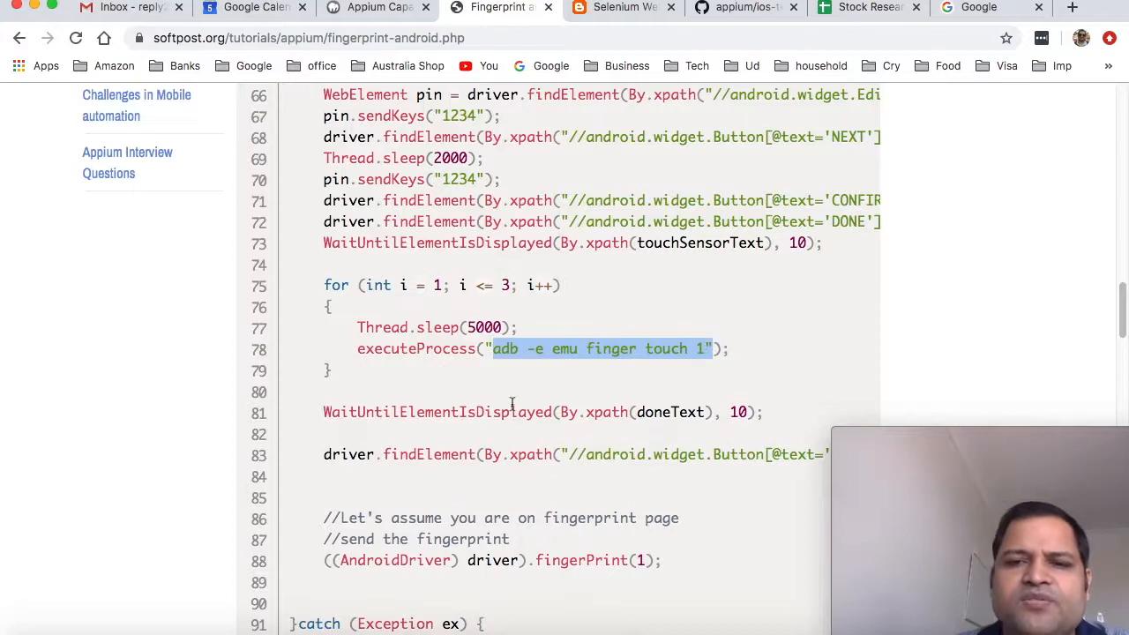
{"action": "scroll", "scroll_direction": "down", "scroll_amount": 3}
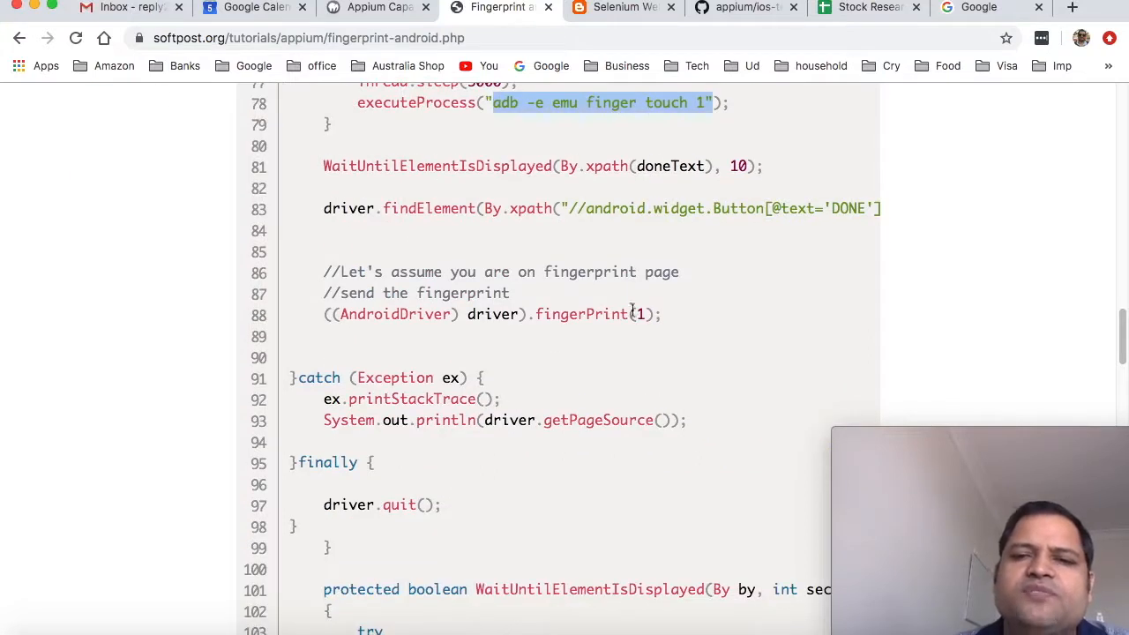
{"action": "mouse_move", "coordinate": [420, 334]}
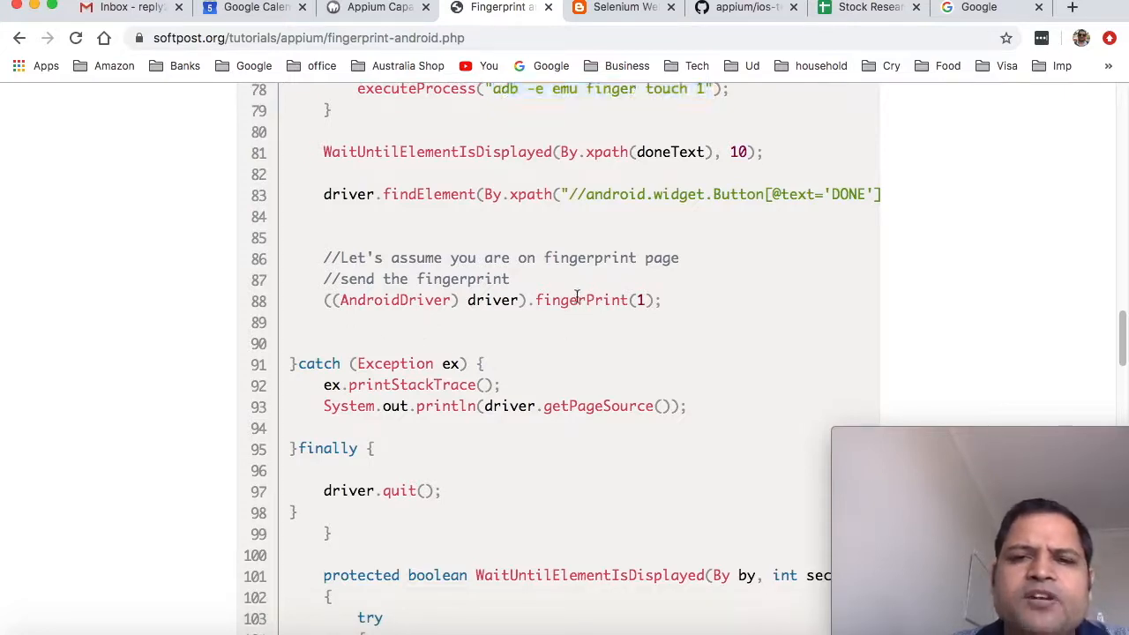
{"action": "double_click", "coordinate": [581, 300]}
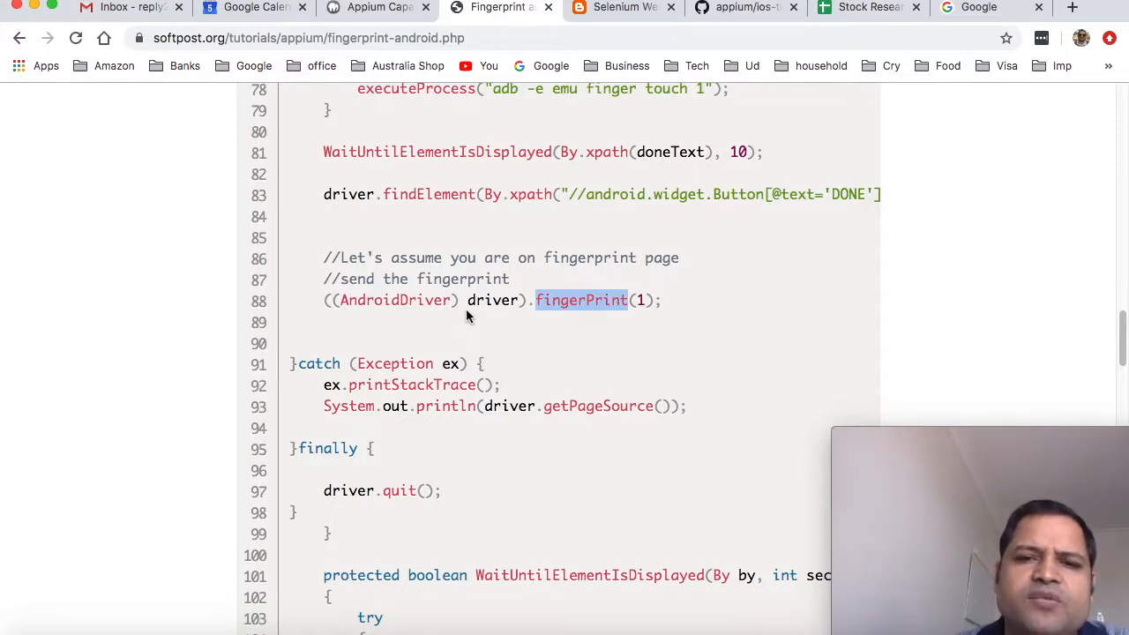
{"action": "scroll", "scroll_direction": "down", "scroll_amount": 3}
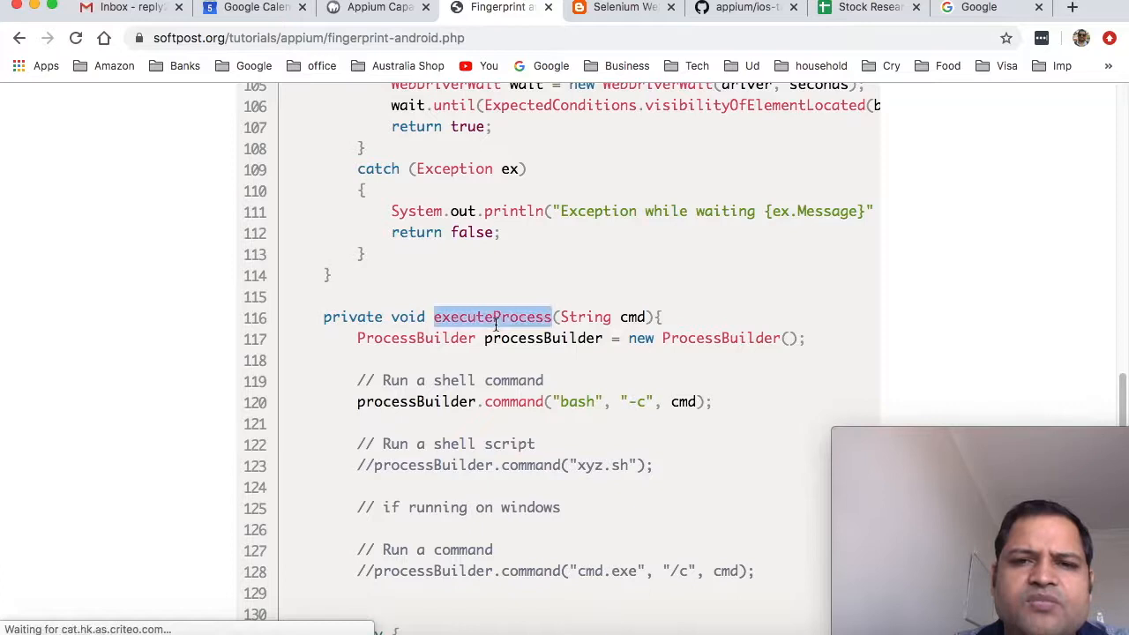
{"action": "scroll", "scroll_direction": "down", "scroll_amount": 3}
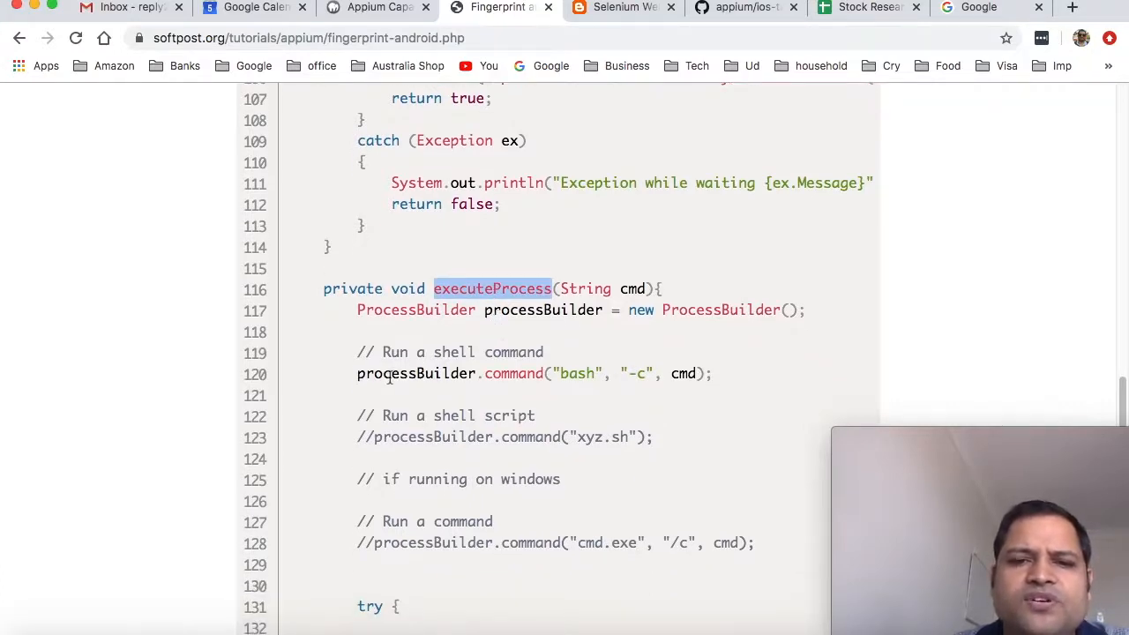
{"action": "scroll", "scroll_direction": "up", "scroll_amount": 3}
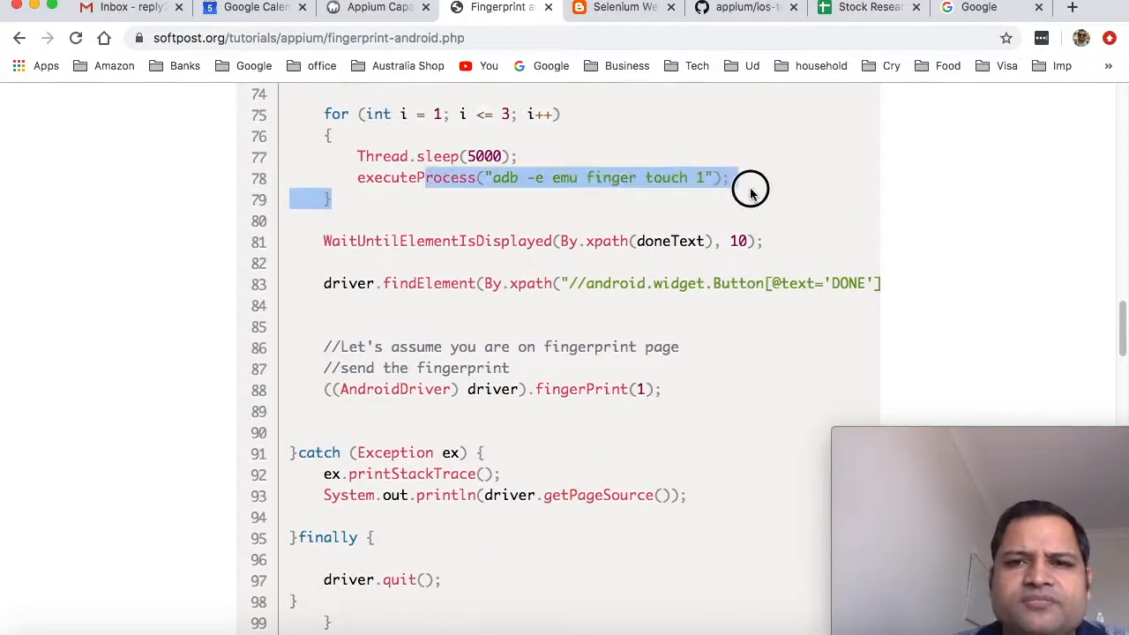
{"action": "scroll", "scroll_direction": "down", "scroll_amount": 3}
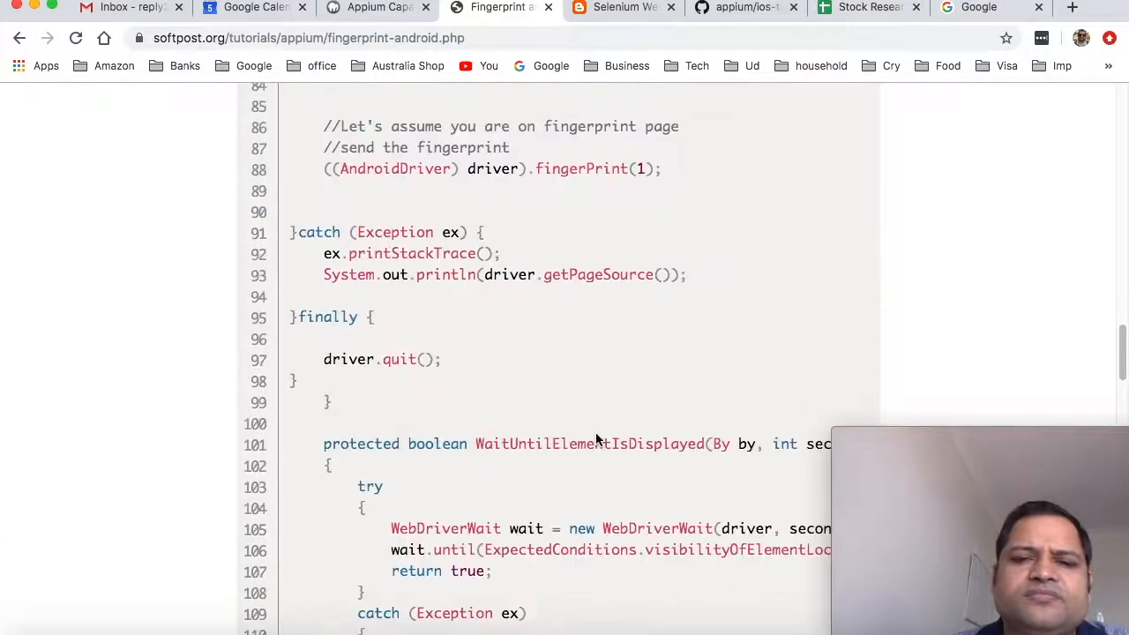
{"action": "scroll", "scroll_direction": "down", "scroll_amount": 3}
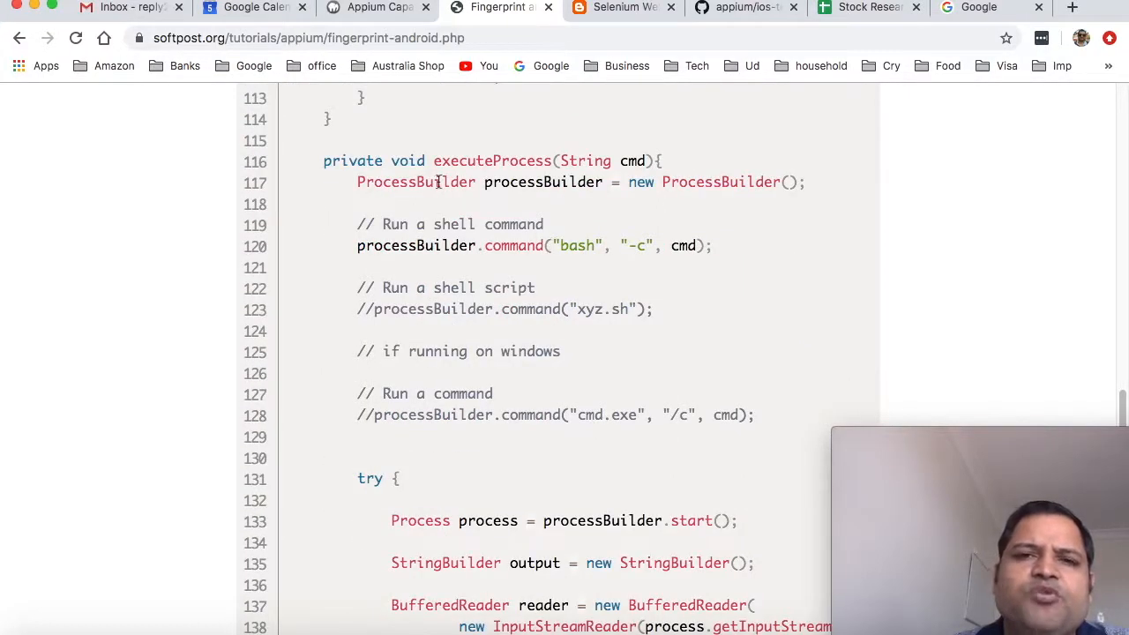
{"action": "scroll", "scroll_direction": "down", "scroll_amount": 3}
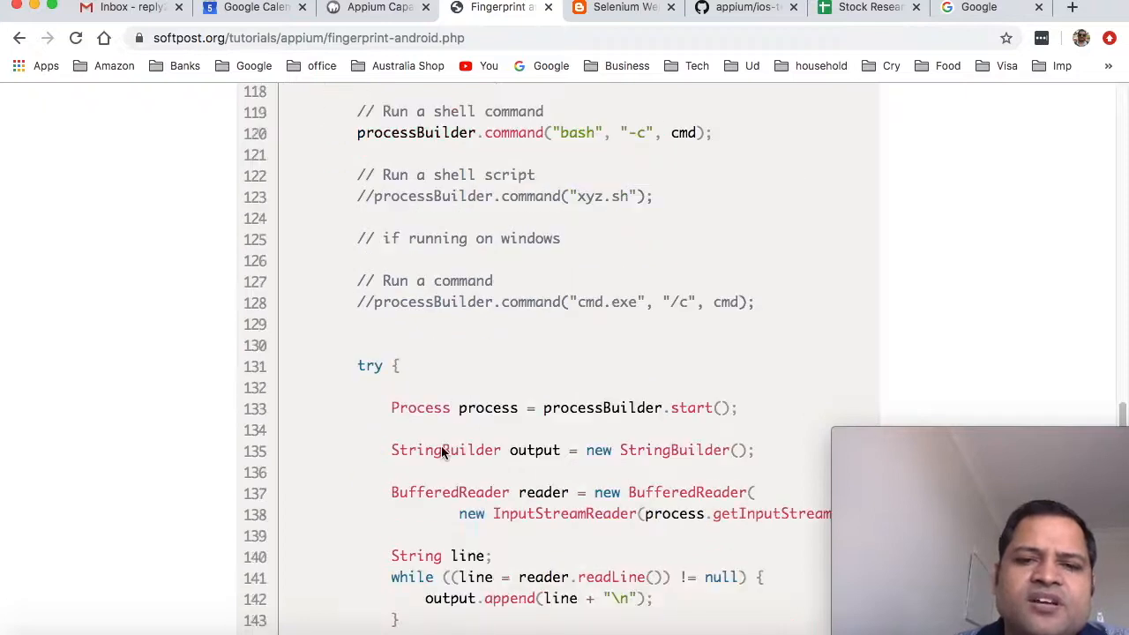
{"action": "scroll", "scroll_direction": "down", "scroll_amount": 3}
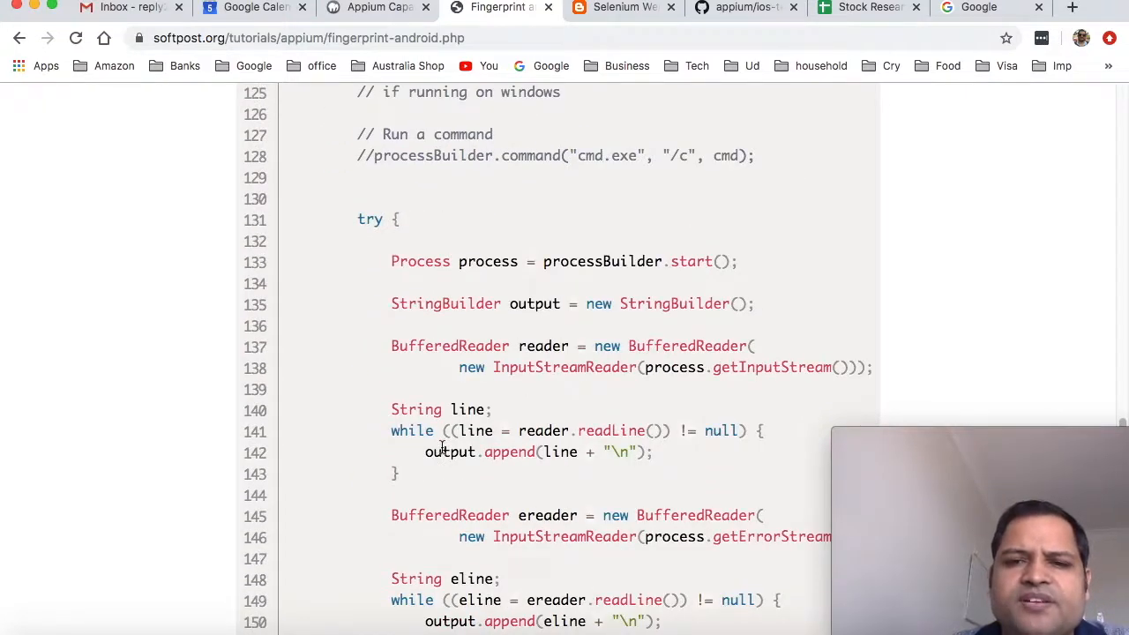
{"action": "scroll", "scroll_direction": "down", "scroll_amount": 3}
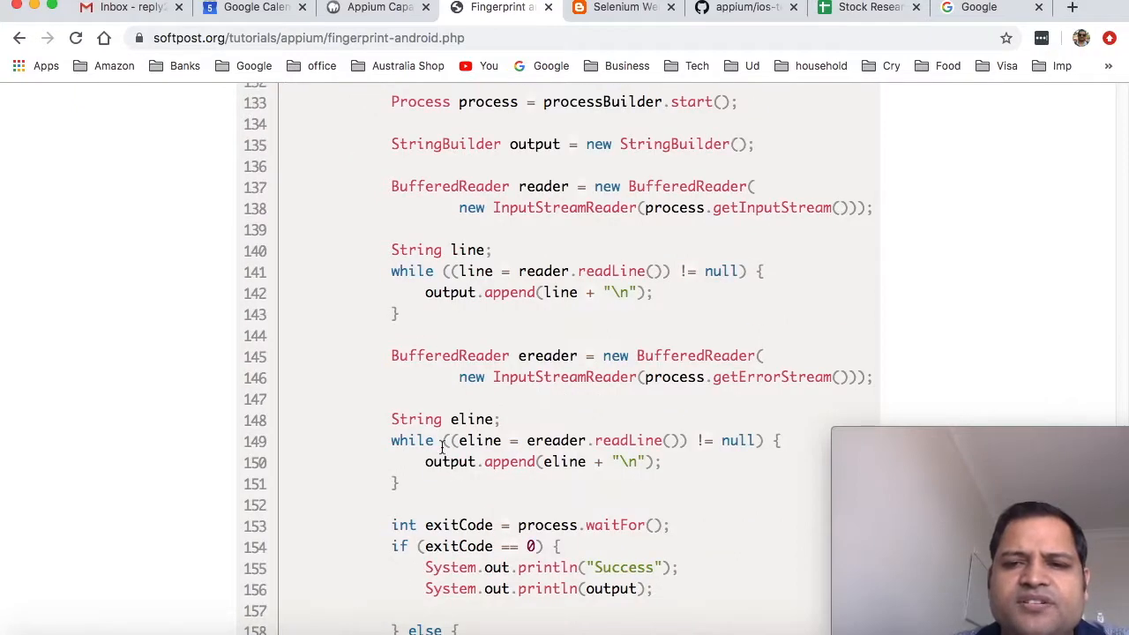
{"action": "scroll", "scroll_direction": "down", "scroll_amount": 3}
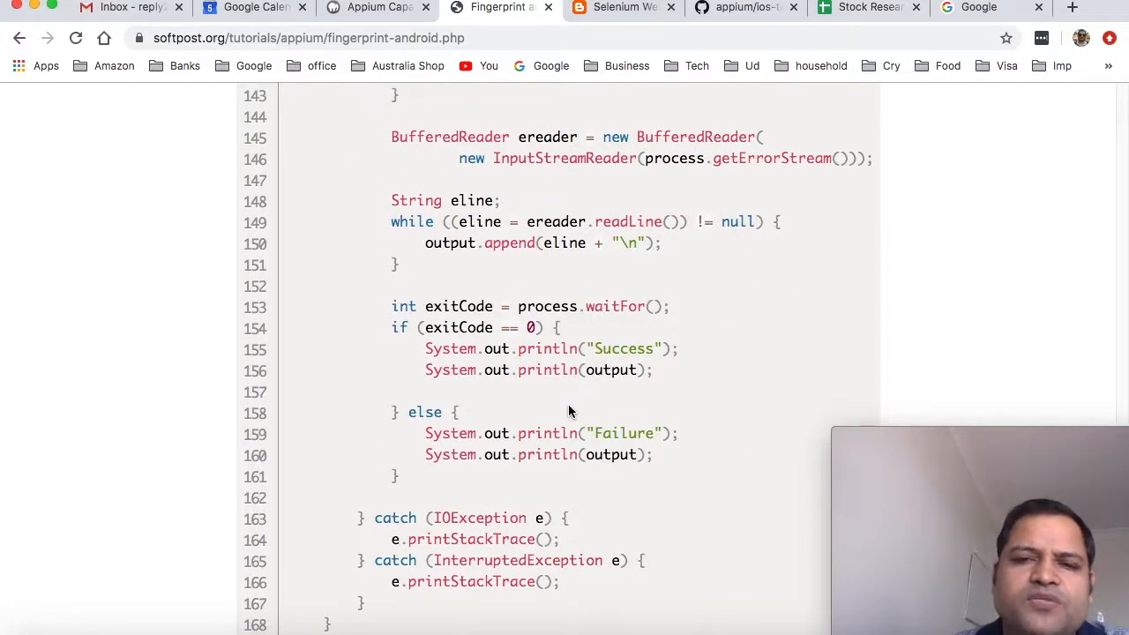
{"action": "scroll", "scroll_direction": "down", "scroll_amount": 3}
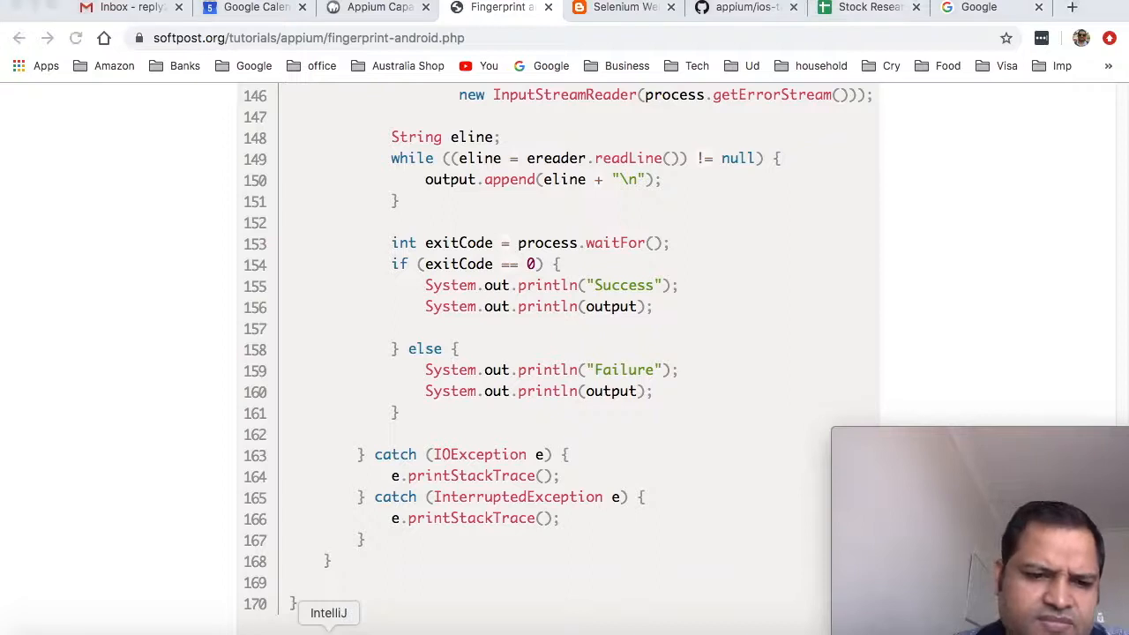
Switch to IntelliJ IDEA and show FingerprintTest.java at its executeProcess method
{"action": "left_click", "coordinate": [328, 613]}
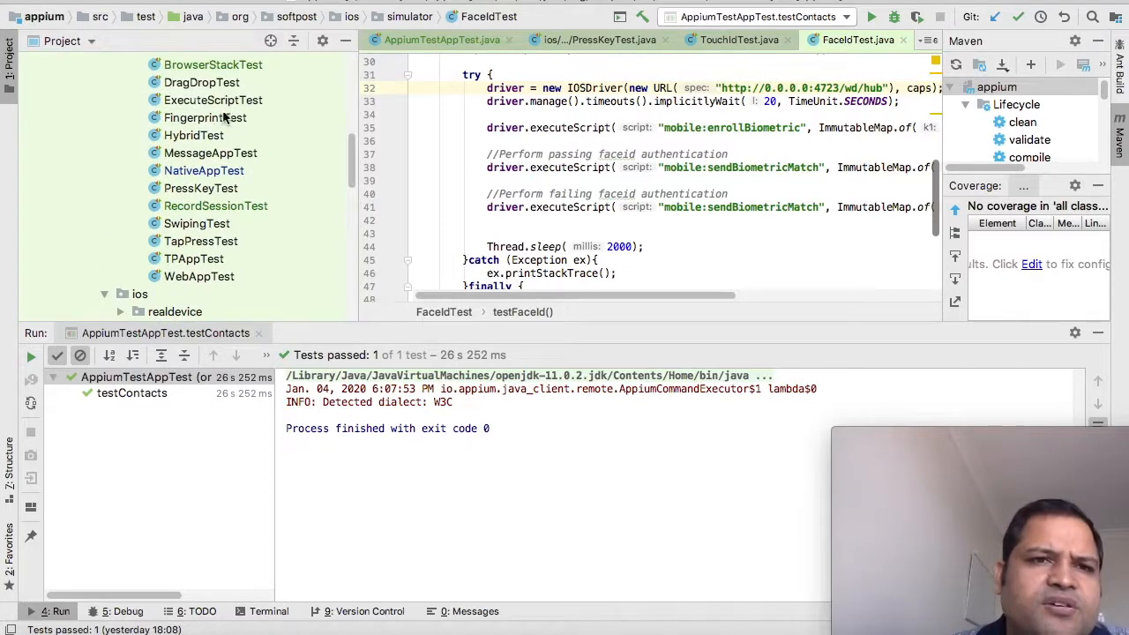
{"action": "left_click", "coordinate": [205, 117]}
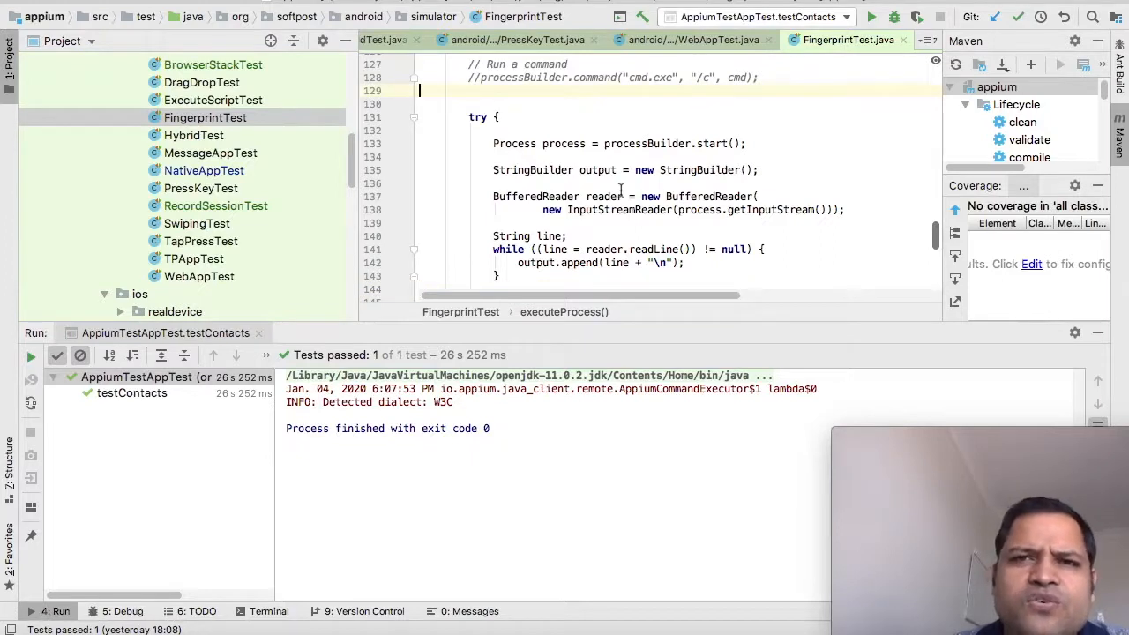
{"action": "scroll", "scroll_direction": "up", "scroll_amount": 3}
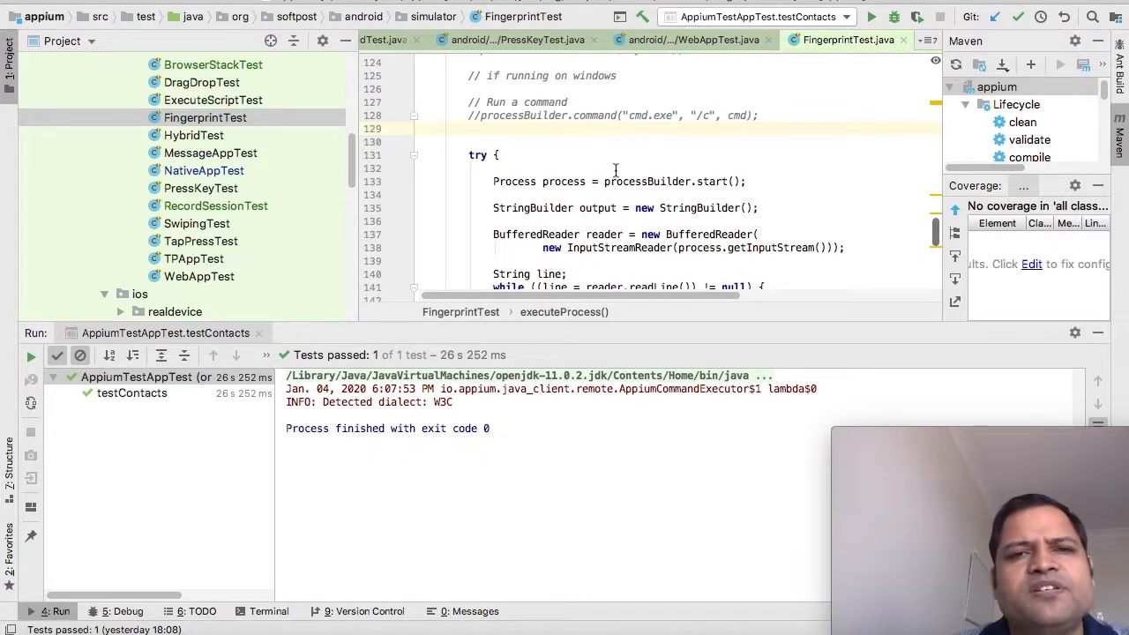
{"action": "scroll", "scroll_direction": "up", "scroll_amount": 3}
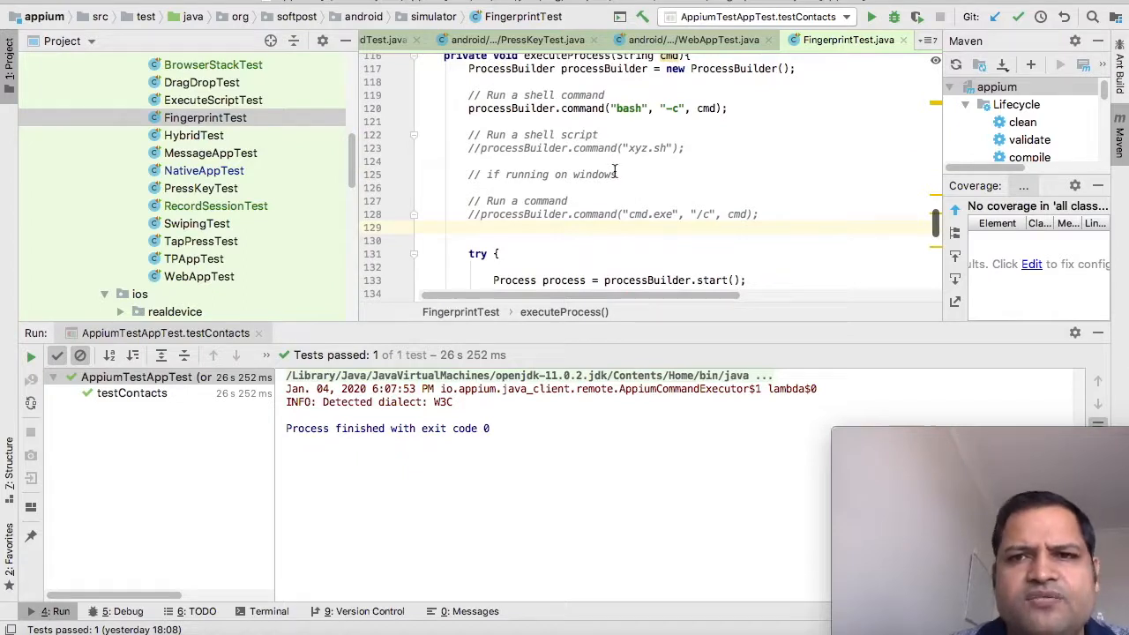
{"action": "scroll", "scroll_direction": "up", "scroll_amount": 3}
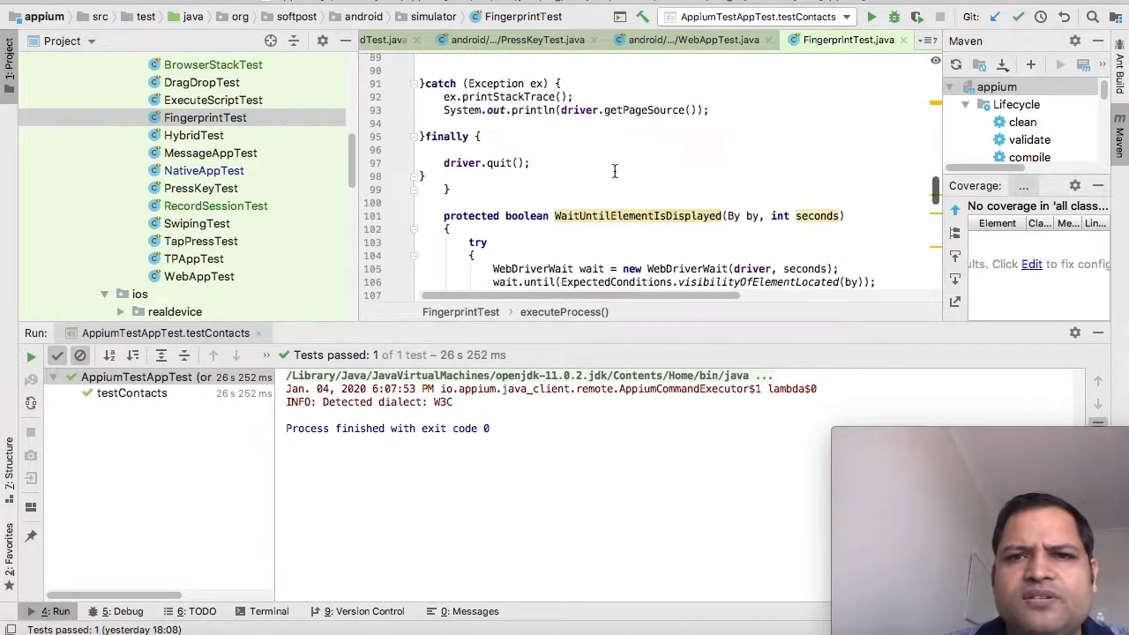
{"action": "scroll", "scroll_direction": "up", "scroll_amount": 3}
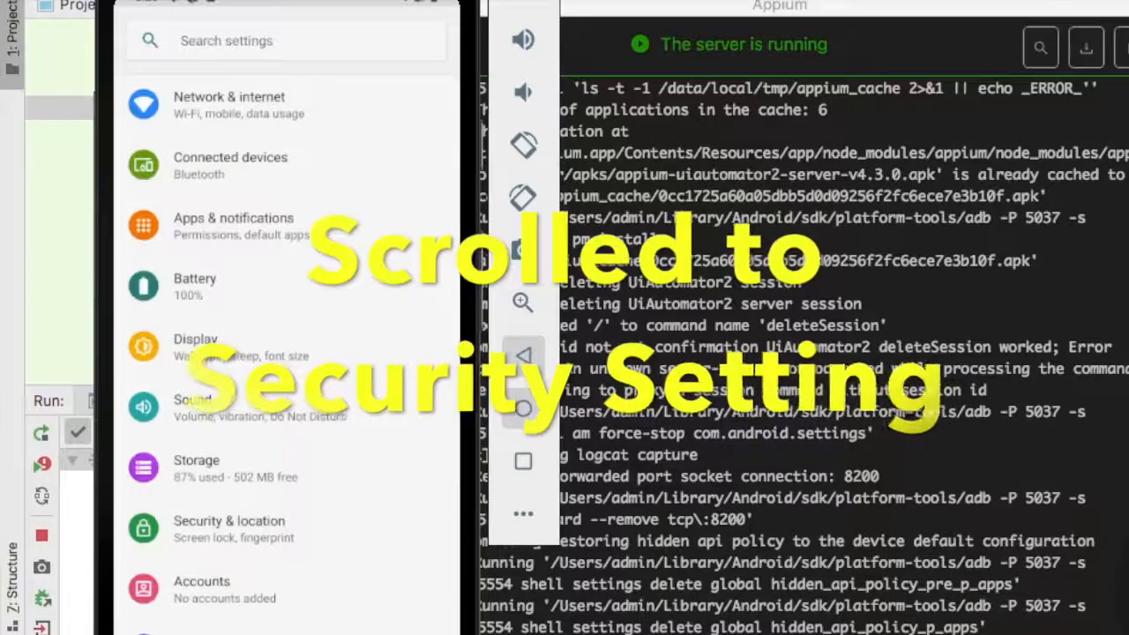
Let the test go Security & location > Fingerprint > Next > Fingerprint + PIN and answer secure start-up
{"action": "scroll", "scroll_direction": "down", "scroll_amount": 3}
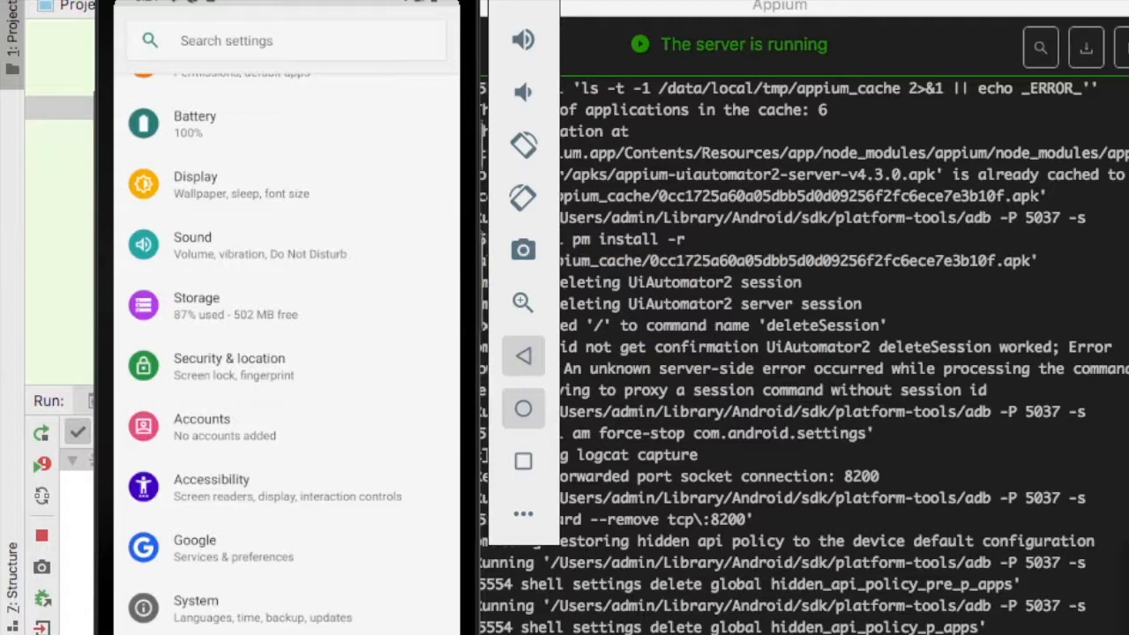
{"action": "mouse_move", "coordinate": [233, 344]}
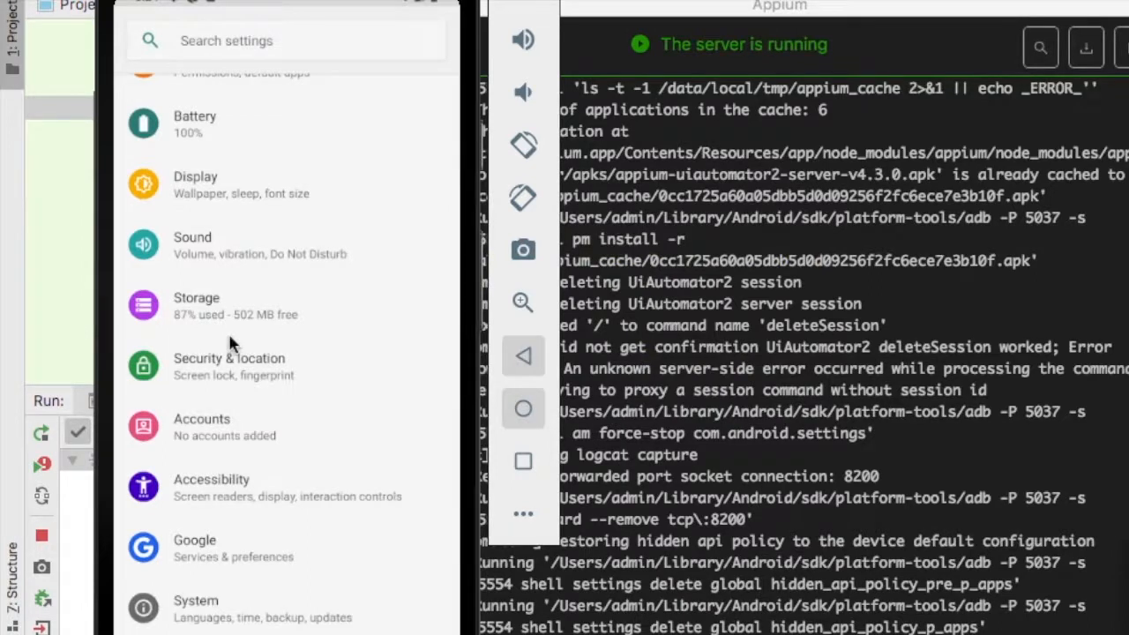
{"action": "left_click", "coordinate": [229, 366]}
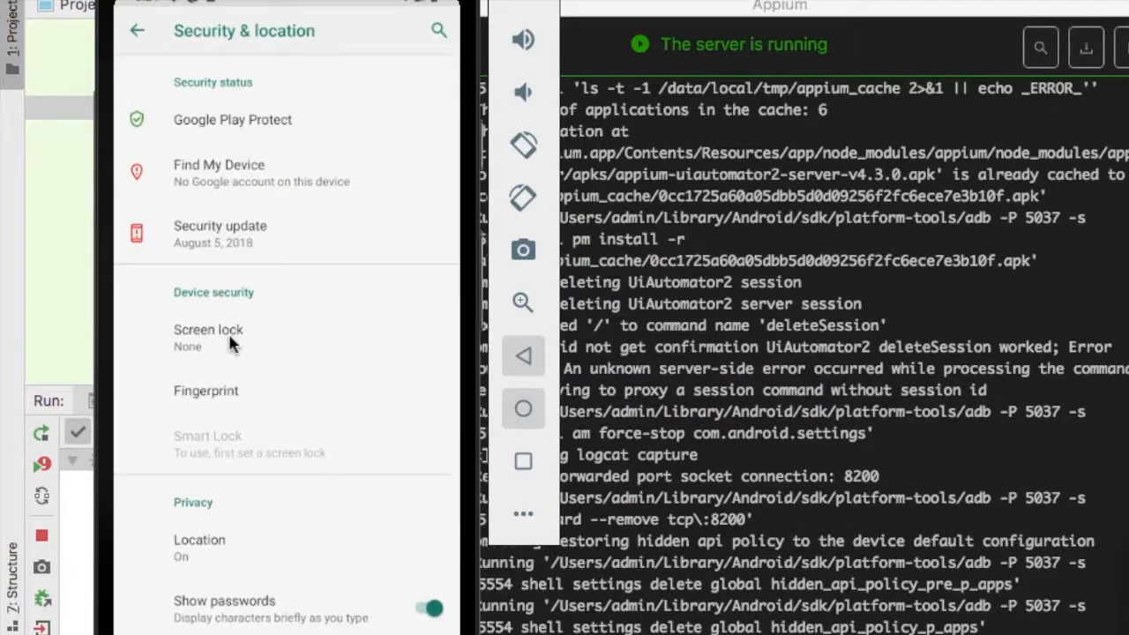
{"action": "left_click", "coordinate": [204, 392]}
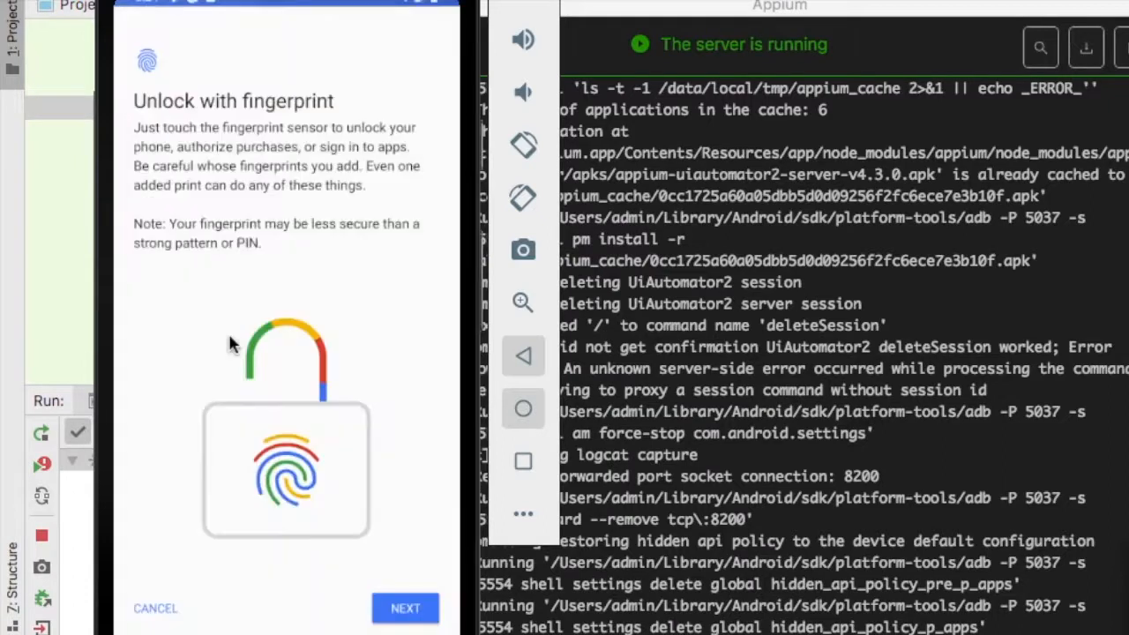
{"action": "left_click", "coordinate": [405, 606]}
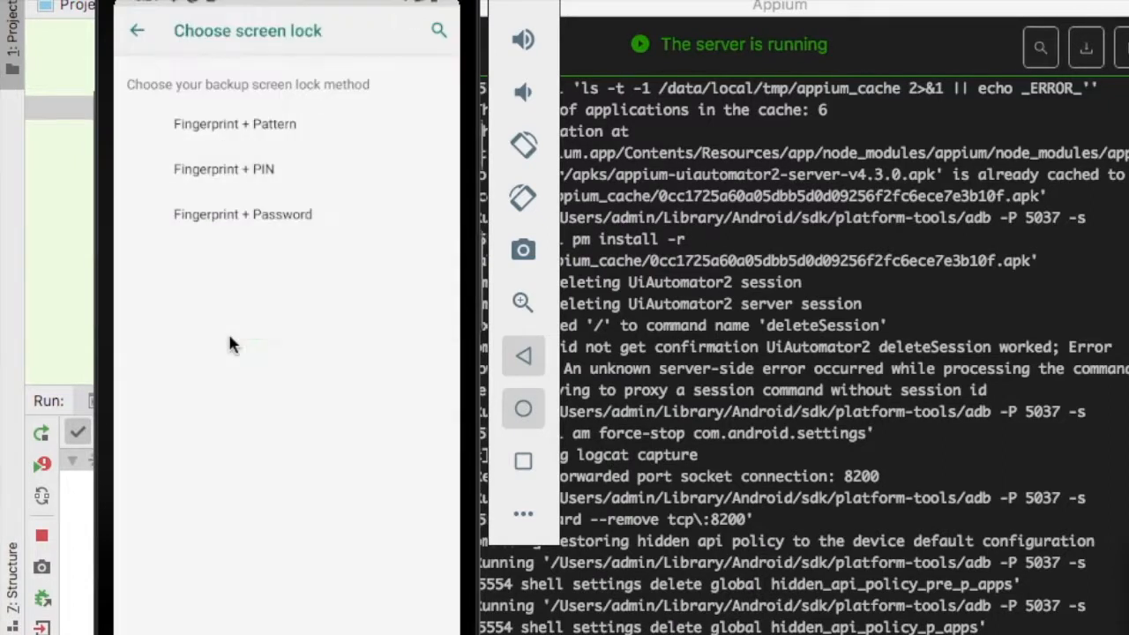
{"action": "left_click", "coordinate": [222, 169]}
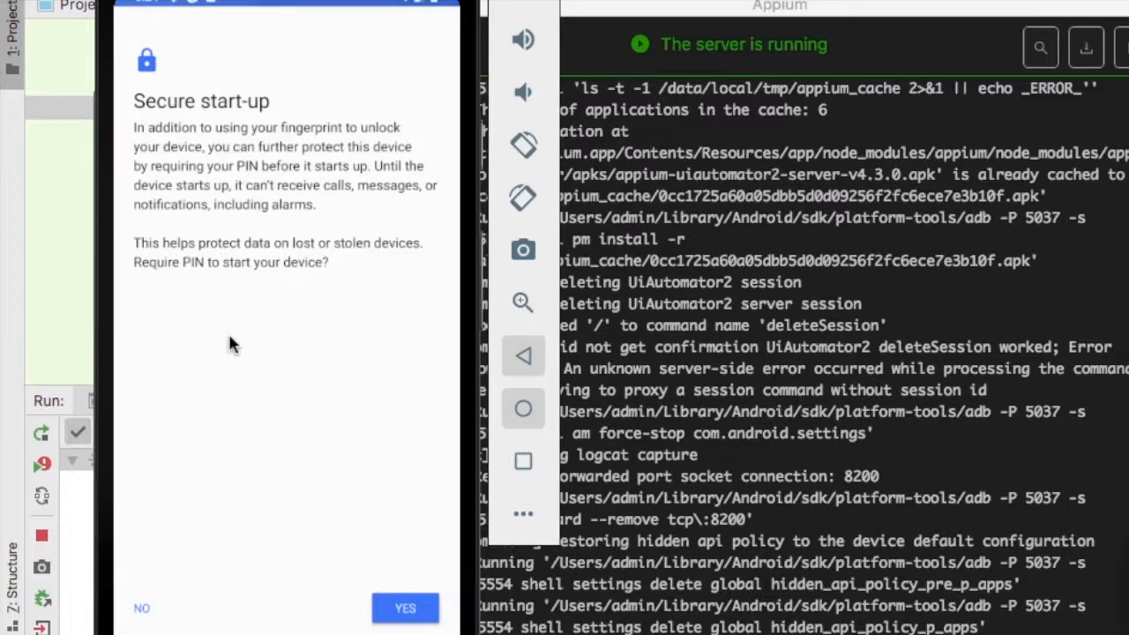
{"action": "left_click", "coordinate": [405, 606]}
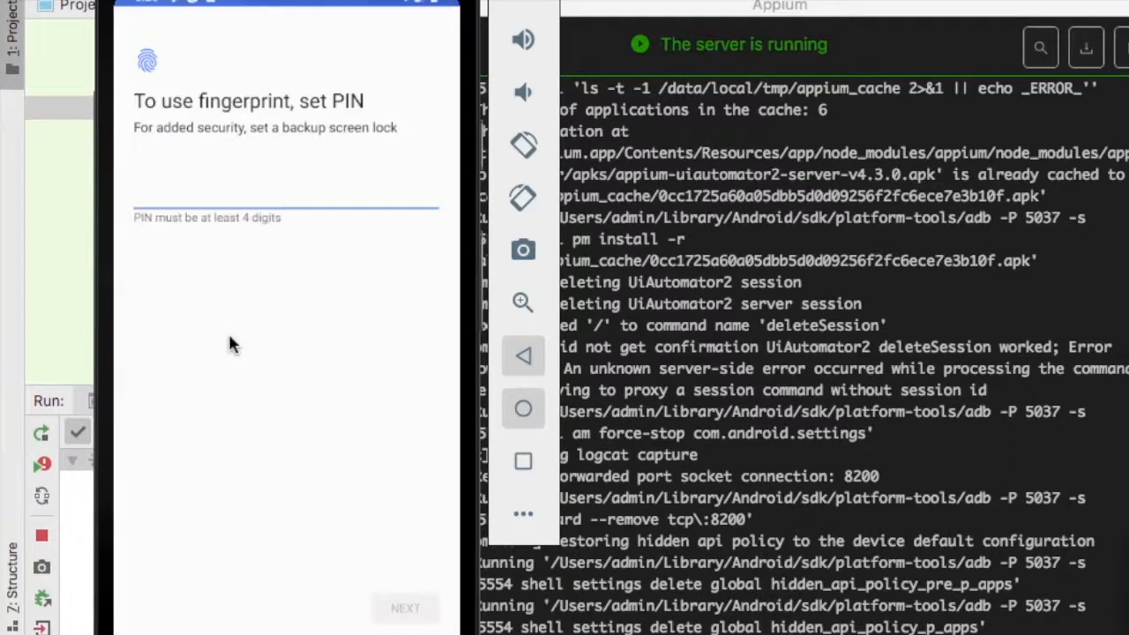
{"action": "left_click", "coordinate": [406, 607]}
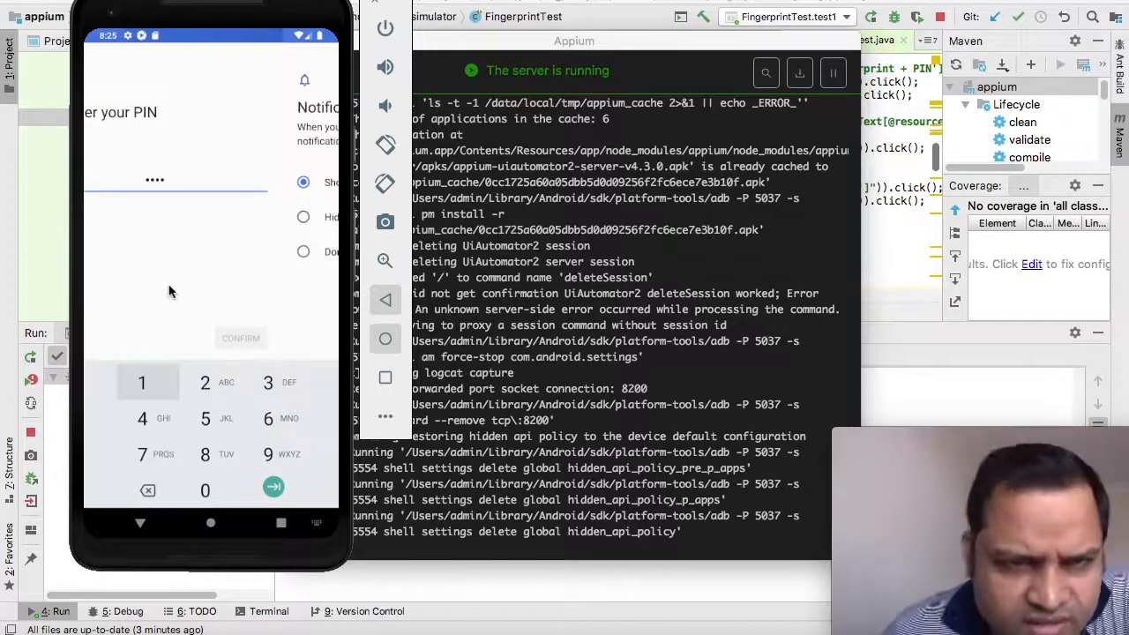
Let the test enter the backup PIN, confirm notifications with Done and enroll the fingerprint
{"action": "left_click", "coordinate": [273, 487]}
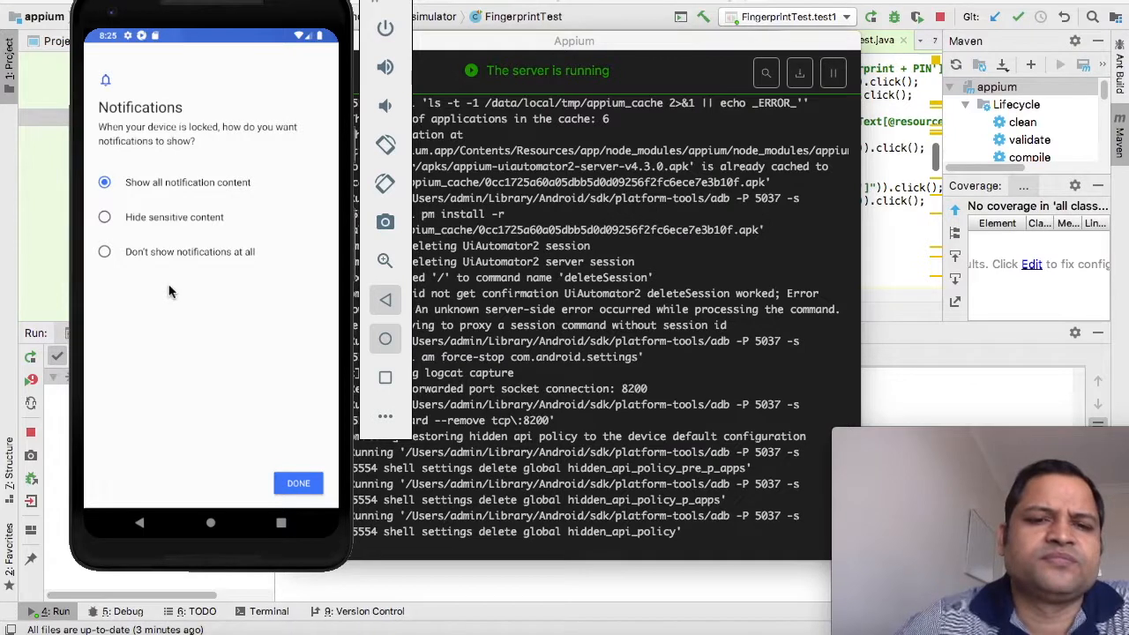
{"action": "left_click", "coordinate": [298, 483]}
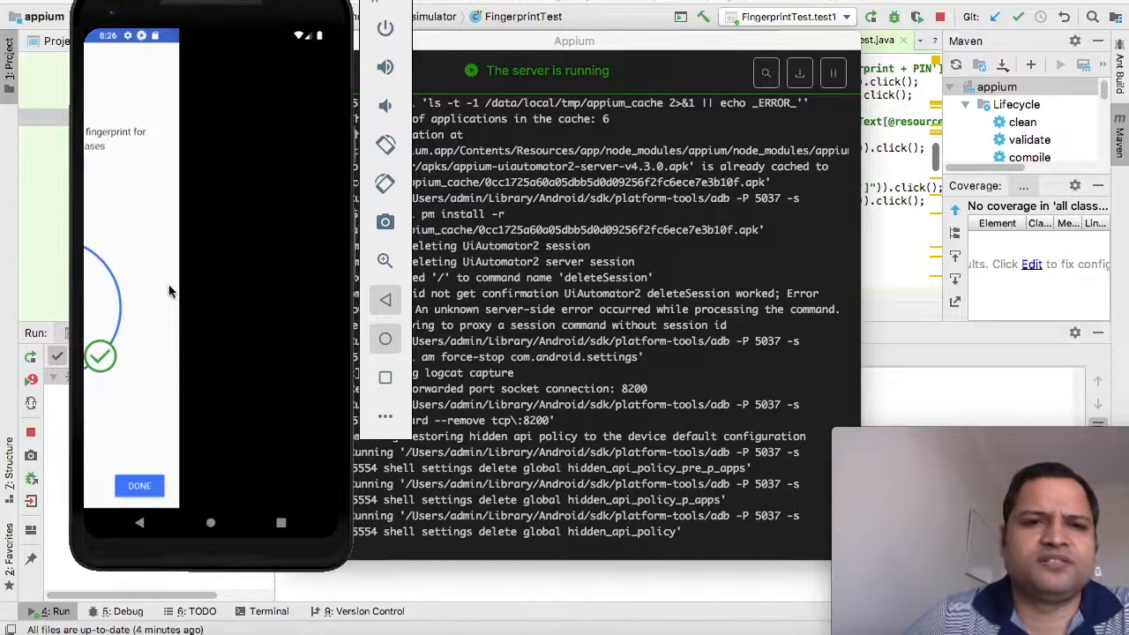
{"action": "left_click", "coordinate": [138, 485]}
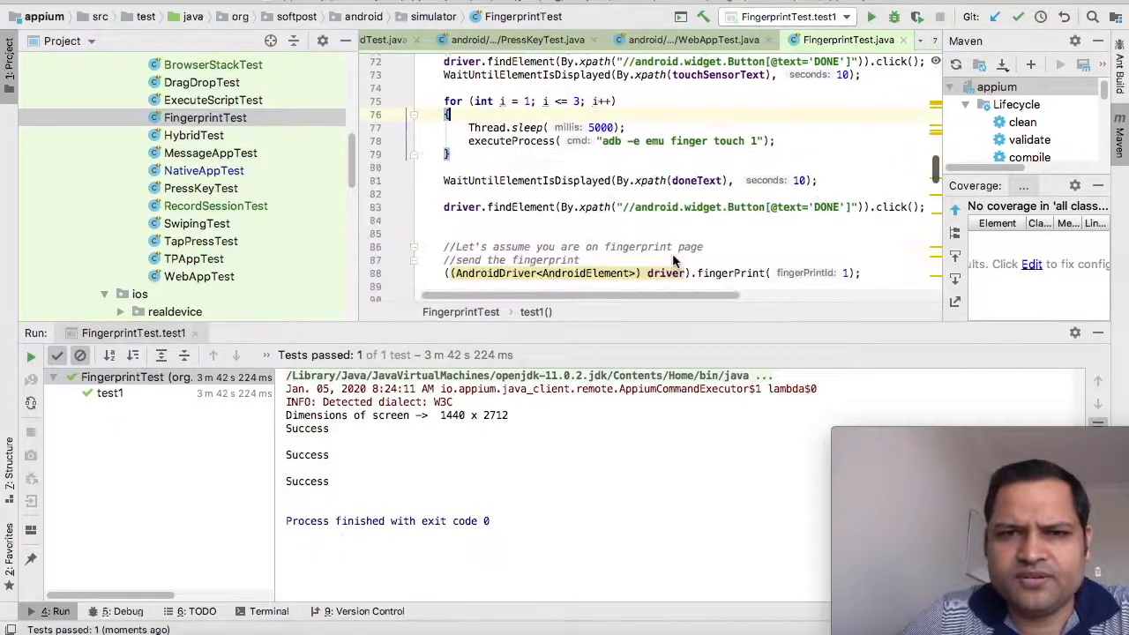
View the Run panel showing Tests passed: 1 with three Success lines and exit code 0
{"action": "scroll", "scroll_direction": "down", "scroll_amount": 3}
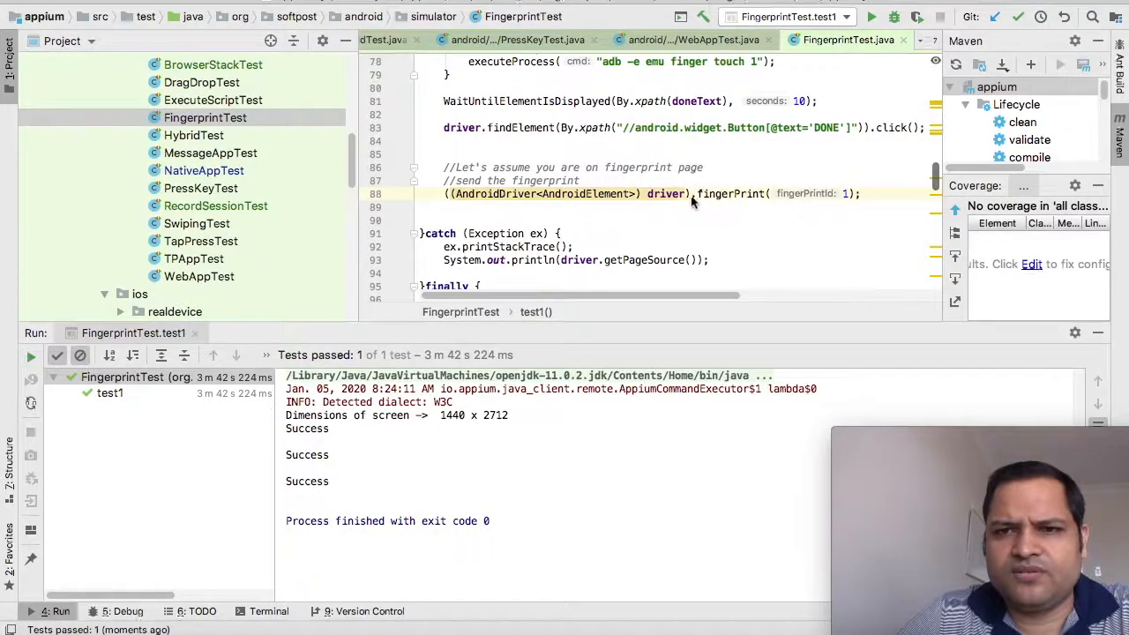